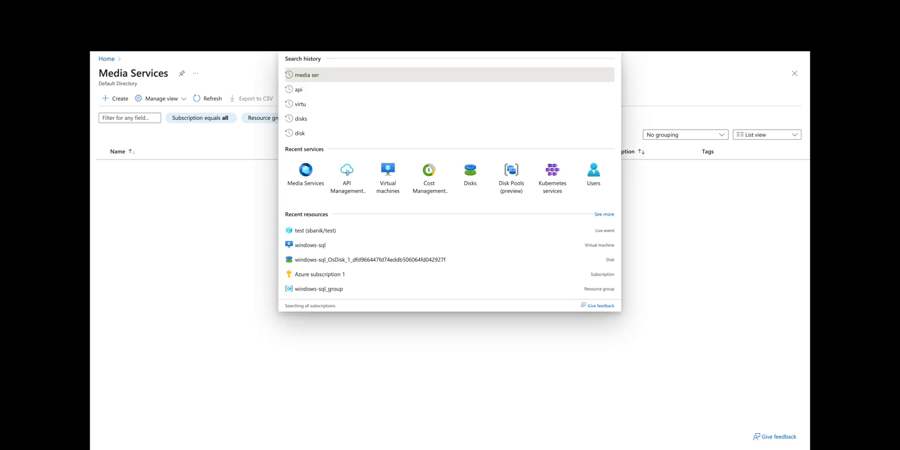
Step: Search the portal for 'media' to find the Media Services service
click(307, 74)
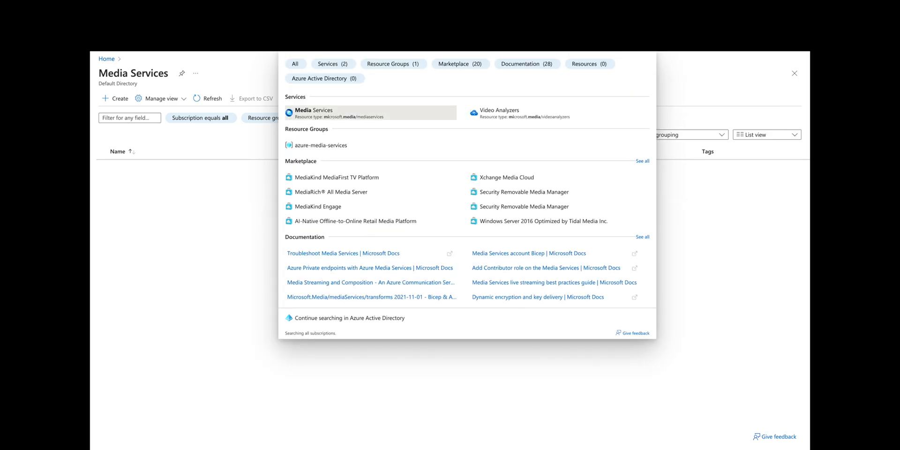
mouse_move(327, 113)
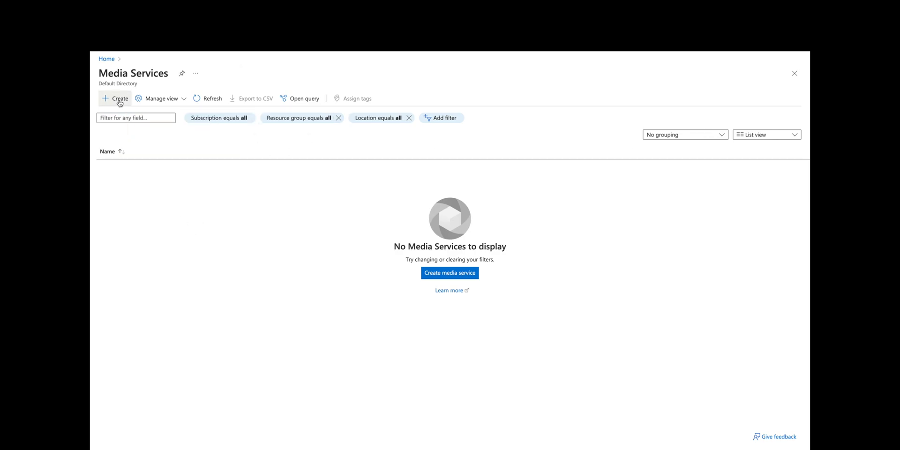
Step: Start a Media Services account with new resource group testmediaservicesrg and name testaccountmediaservices
click(115, 98)
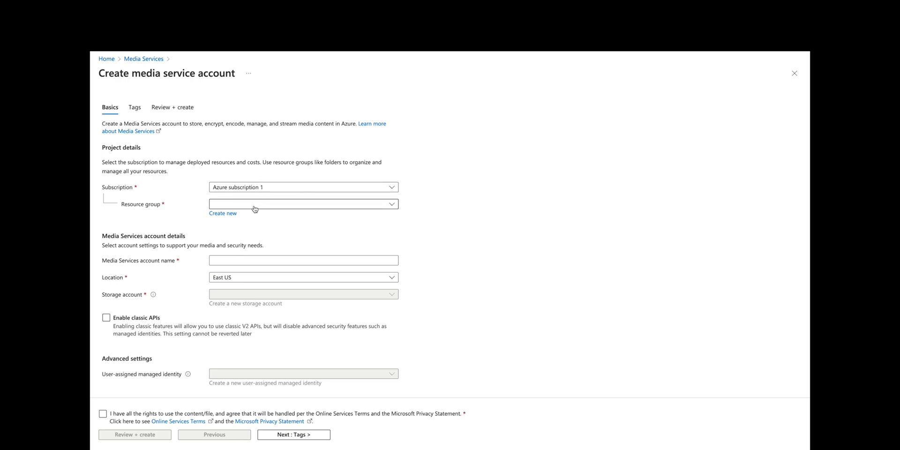
click(223, 212)
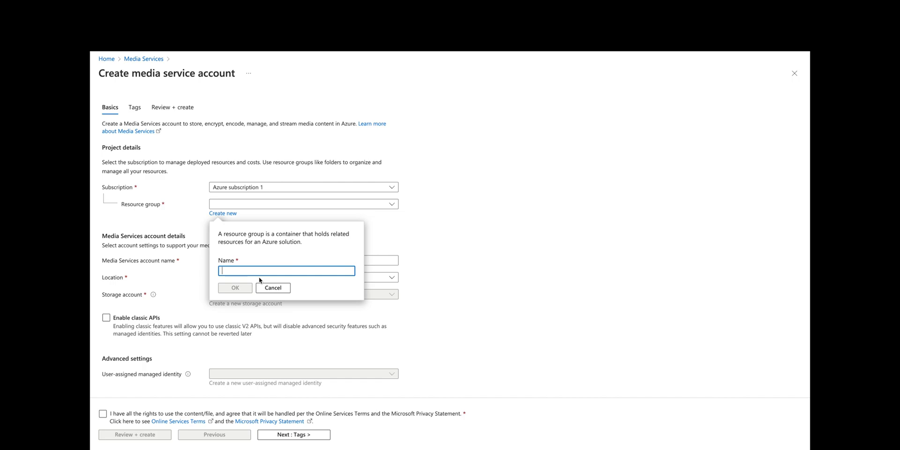
text(test-mediaservicesrg)
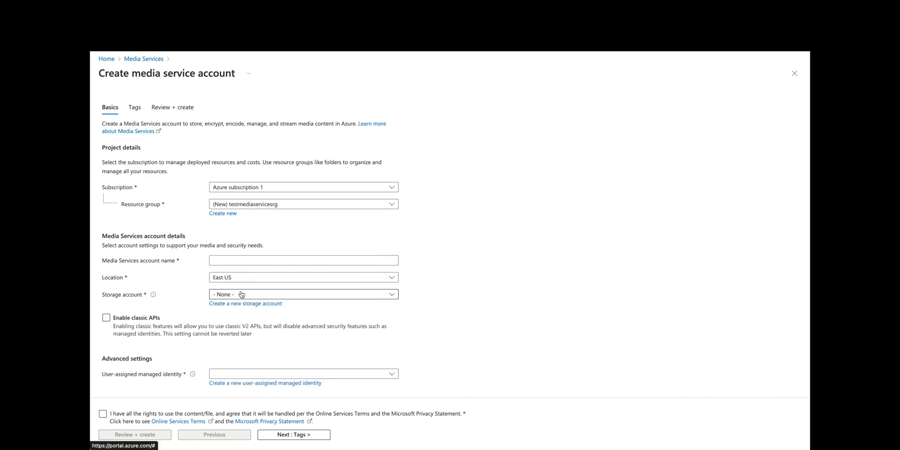
click(303, 260)
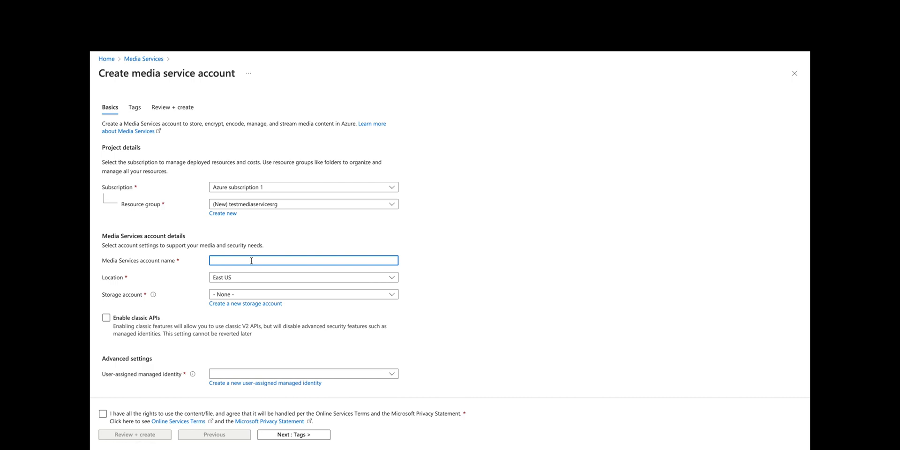
text(testaccount)
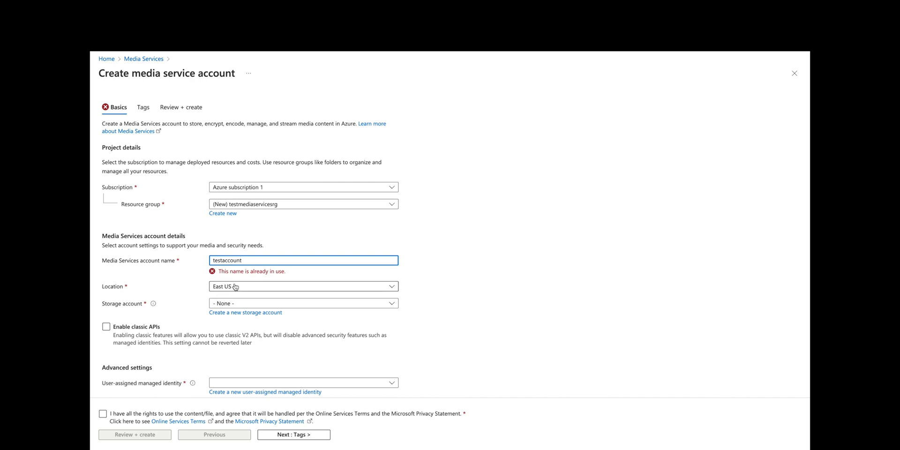
text(mediaservices)
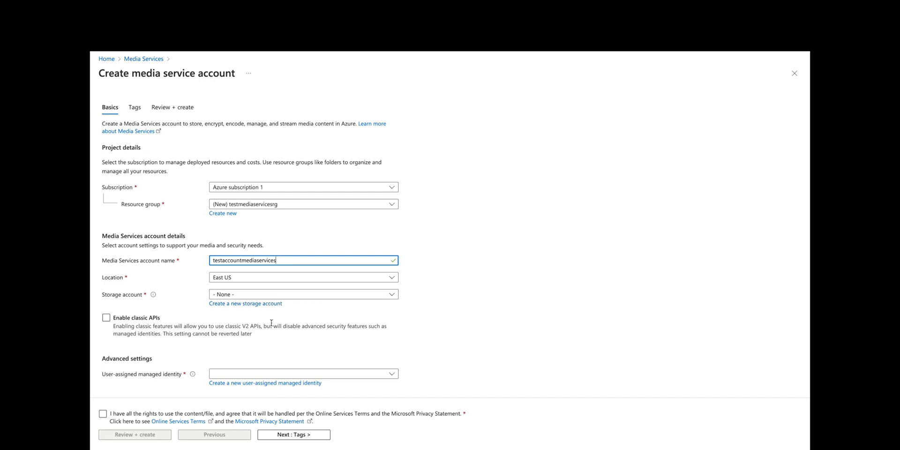
mouse_move(217, 317)
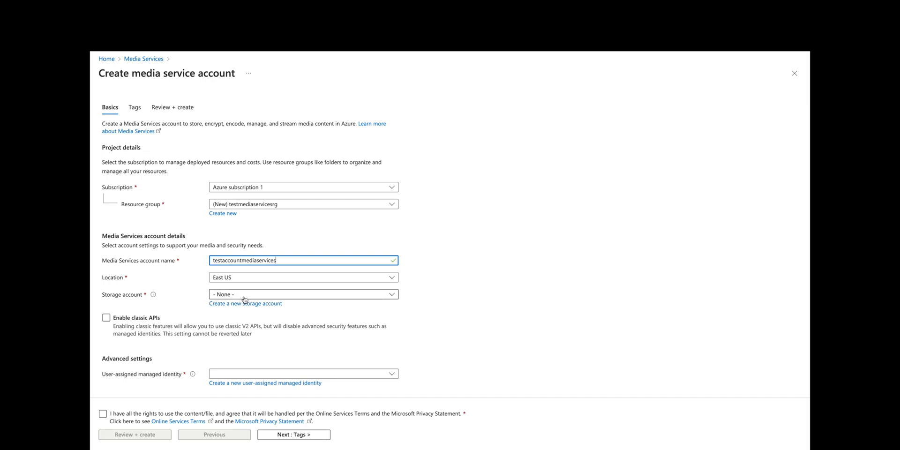
Step: Create and select the new storage account tstmediaservicesstorage
click(245, 303)
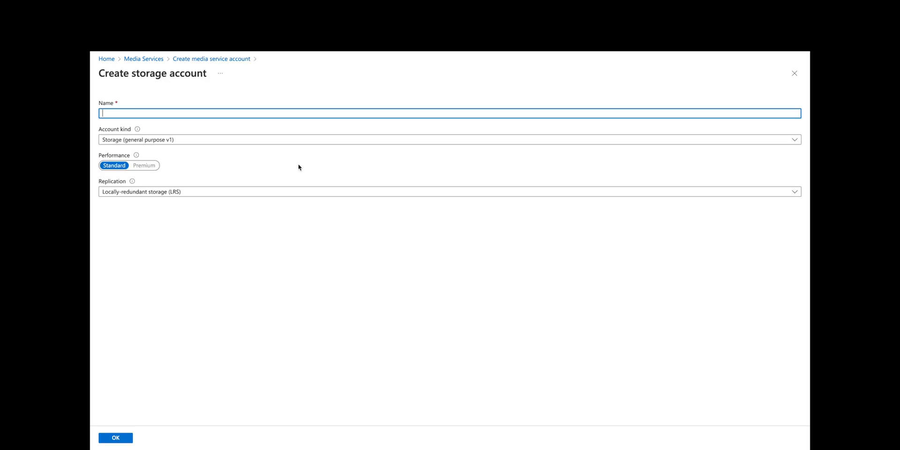
text(testmediaservicesstorage)
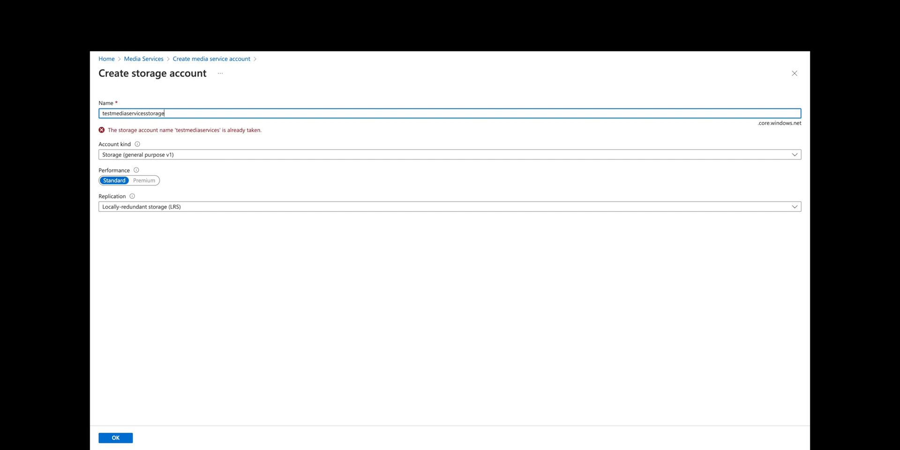
text(account)
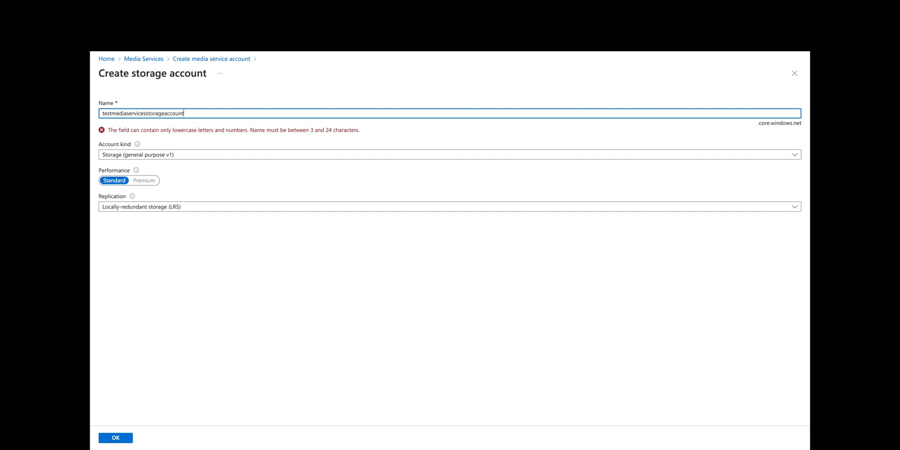
key(Backspace)
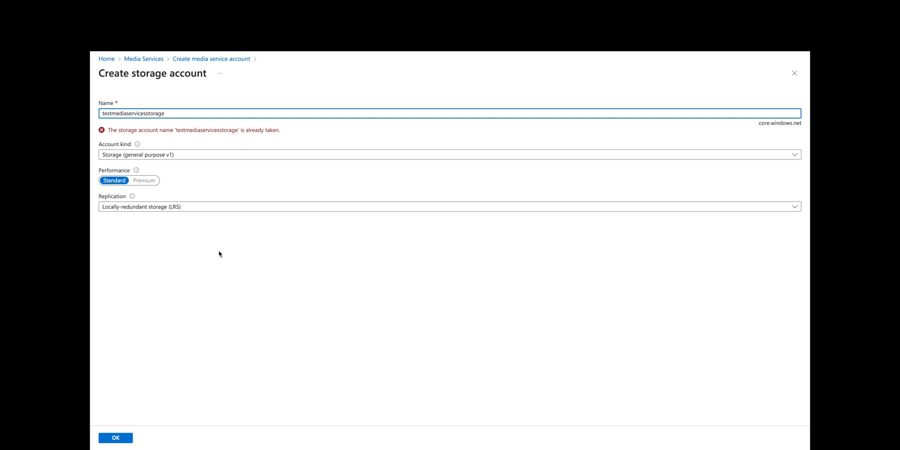
mouse_move(111, 110)
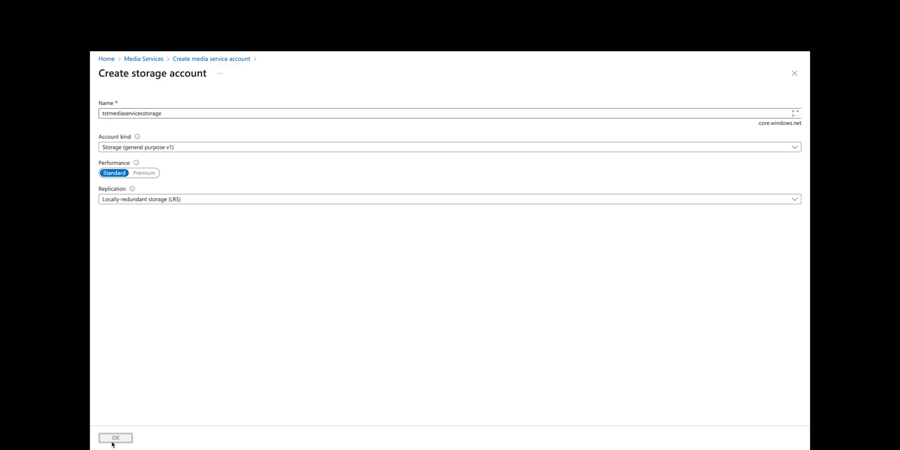
click(115, 438)
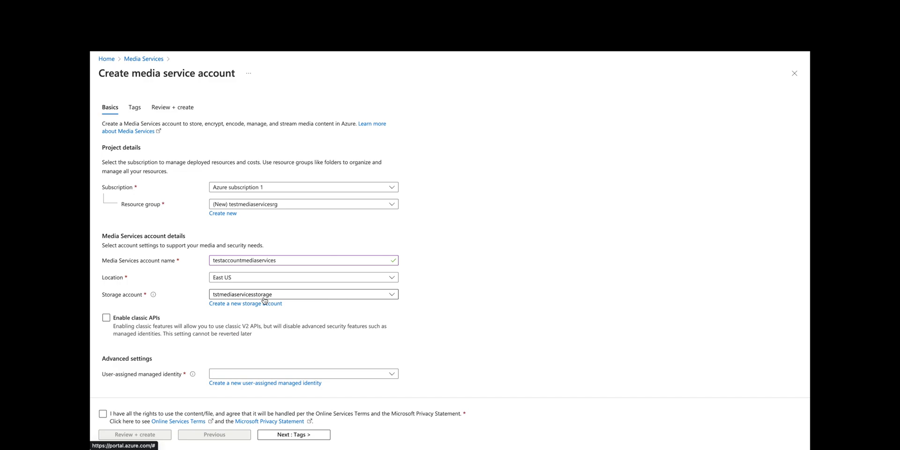
mouse_move(327, 357)
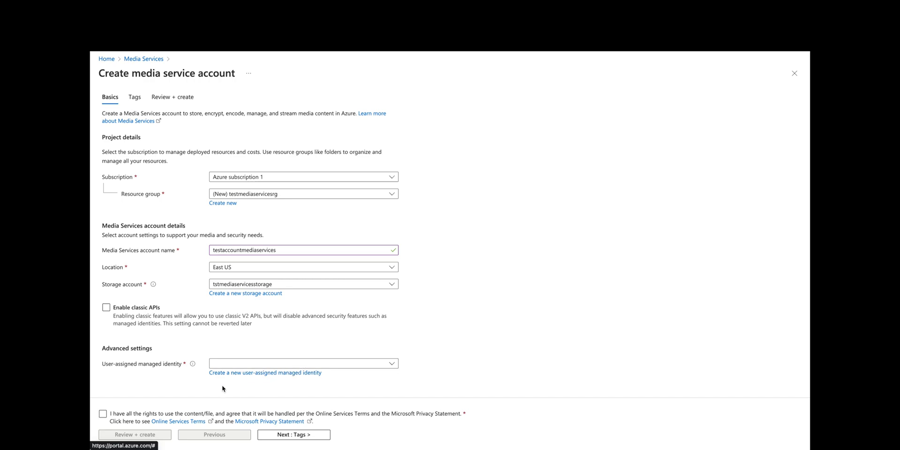
Step: Accept the content rights terms, run Review + create, and return to Basics
click(103, 414)
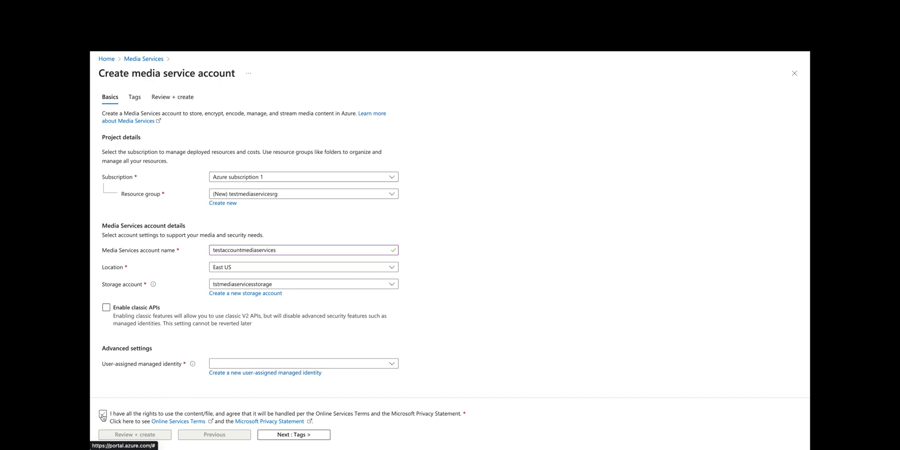
click(103, 414)
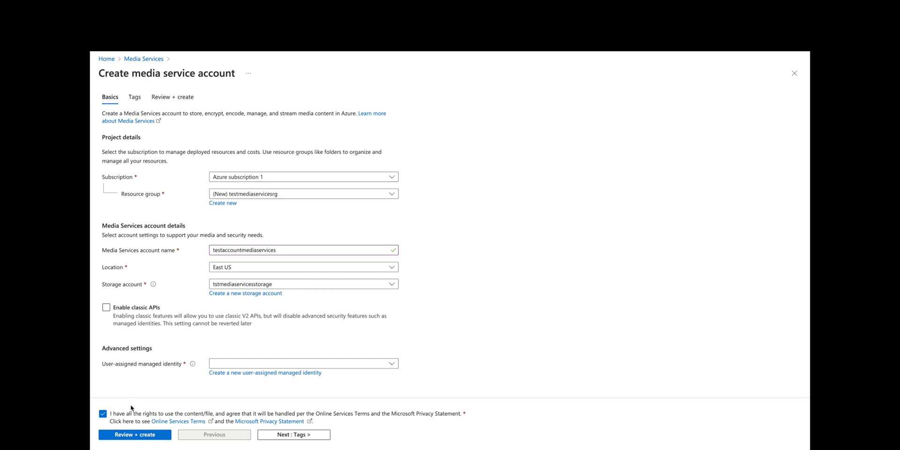
click(134, 435)
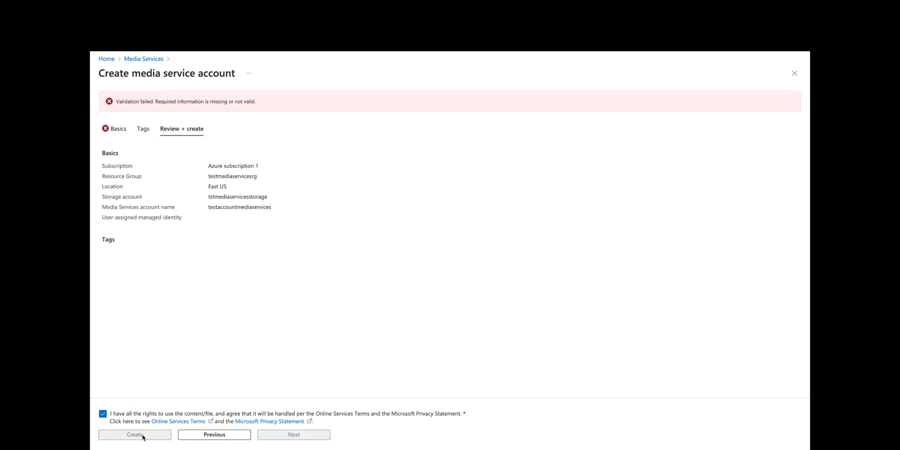
click(118, 128)
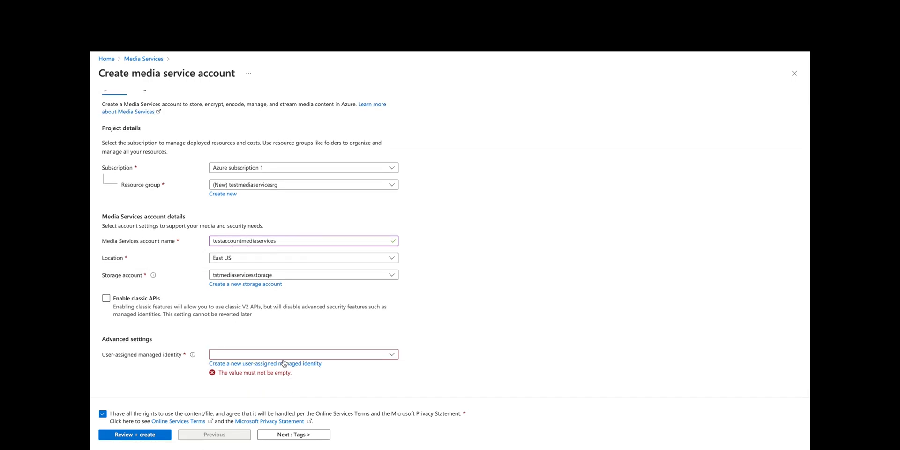
Step: Create the user-assigned managed identity testmanagedidentity for the account
click(264, 363)
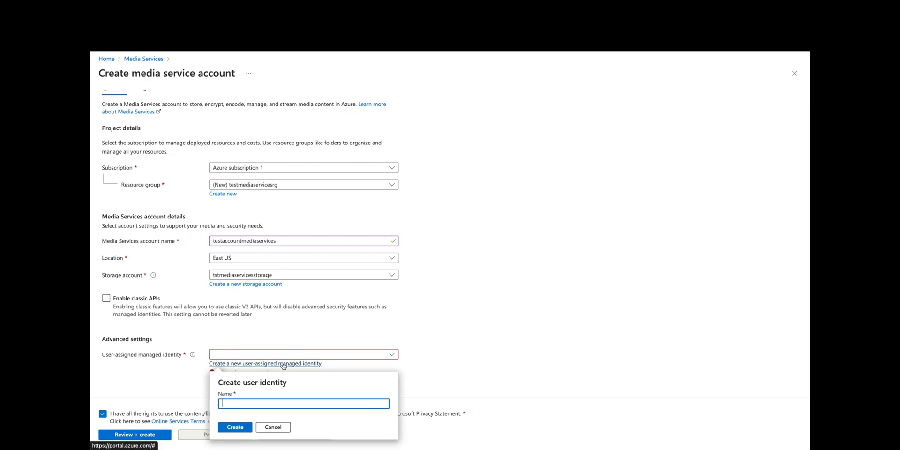
text(testmanagedidentity)
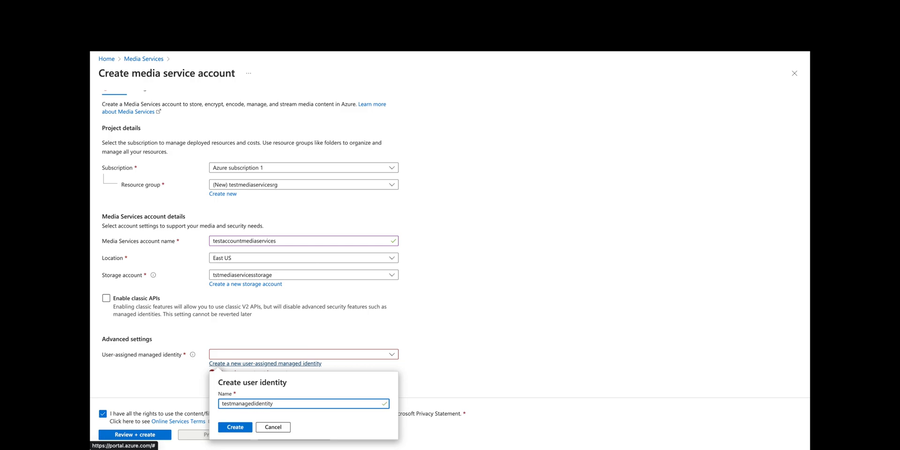
click(235, 427)
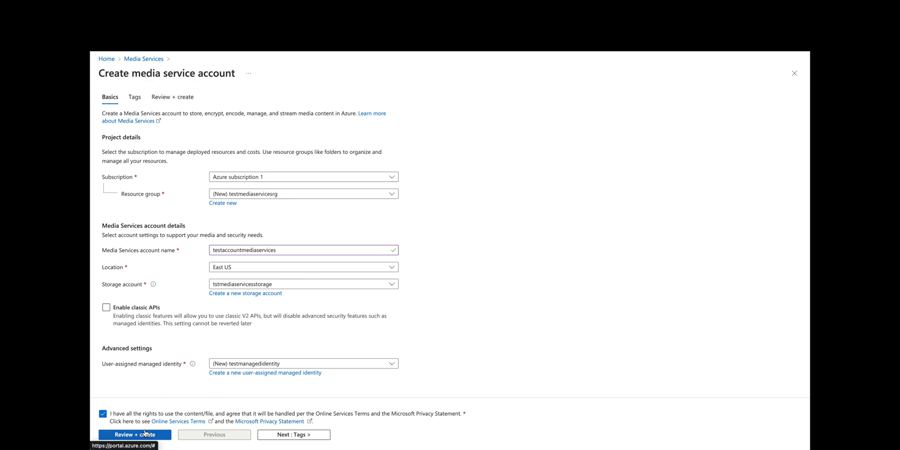
Step: Validate and create testaccountmediaservices, then wait until its deployment is complete
click(135, 435)
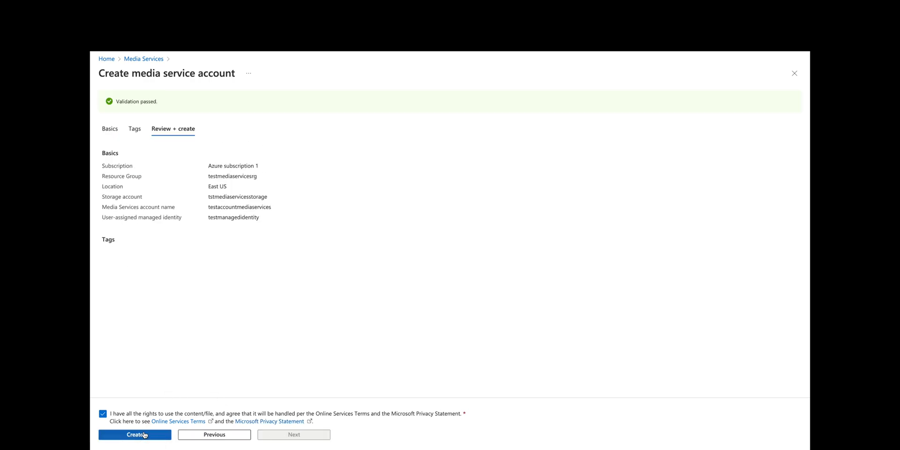
click(135, 435)
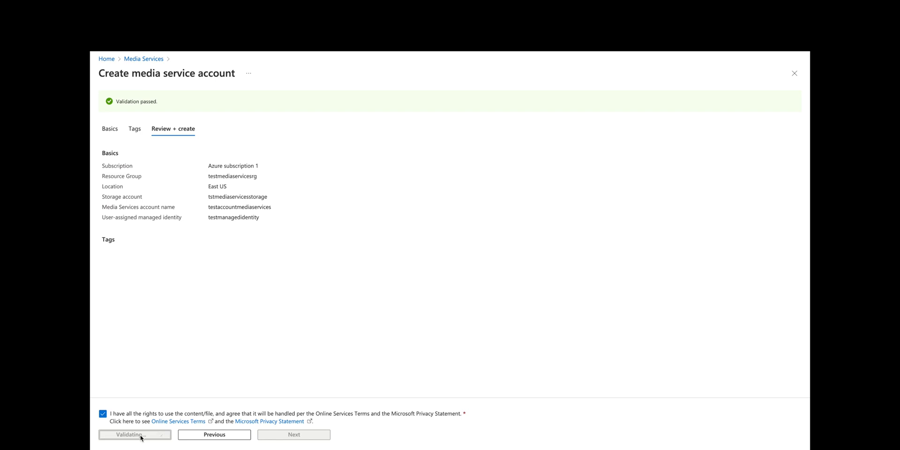
mouse_move(325, 225)
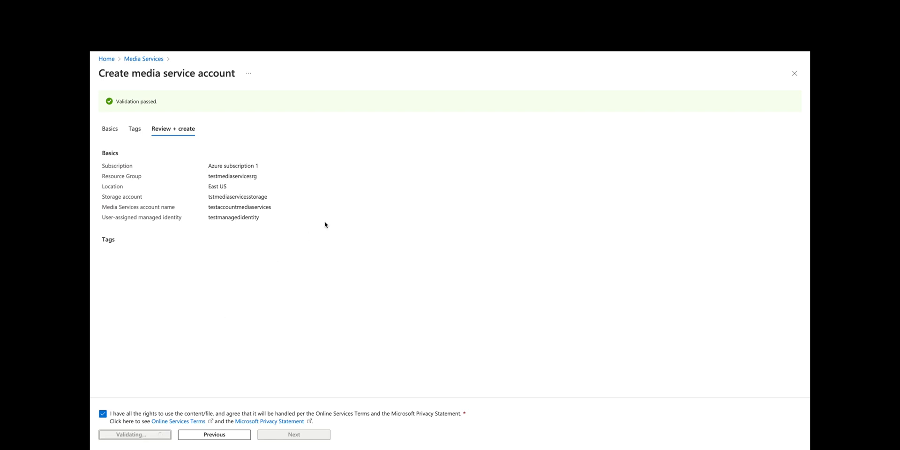
click(135, 434)
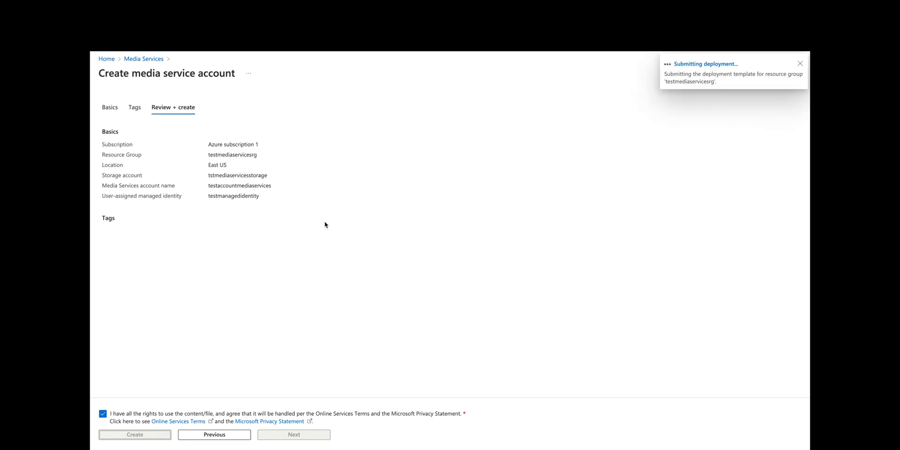
click(135, 434)
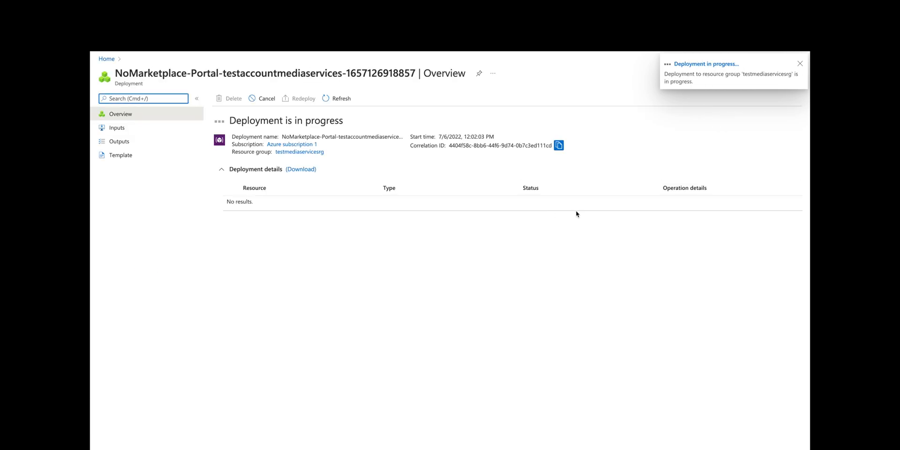
click(799, 63)
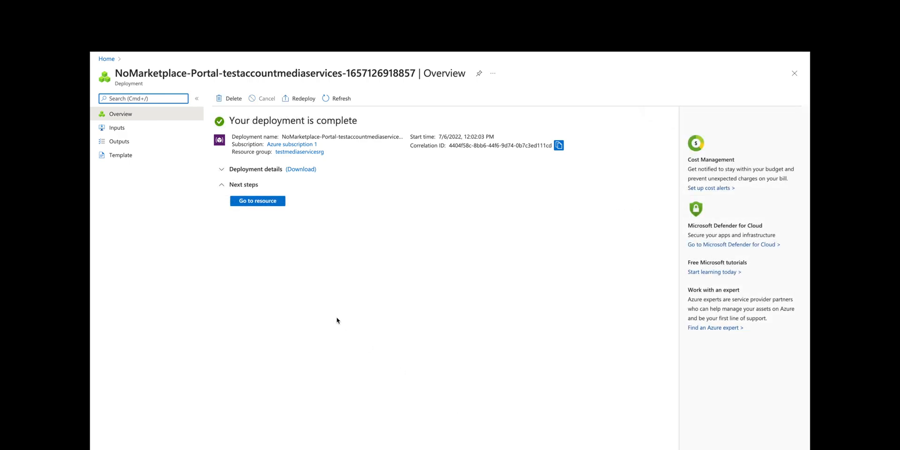
Step: Go to the deployed account, get started with Live streaming, and choose Add live event
click(257, 201)
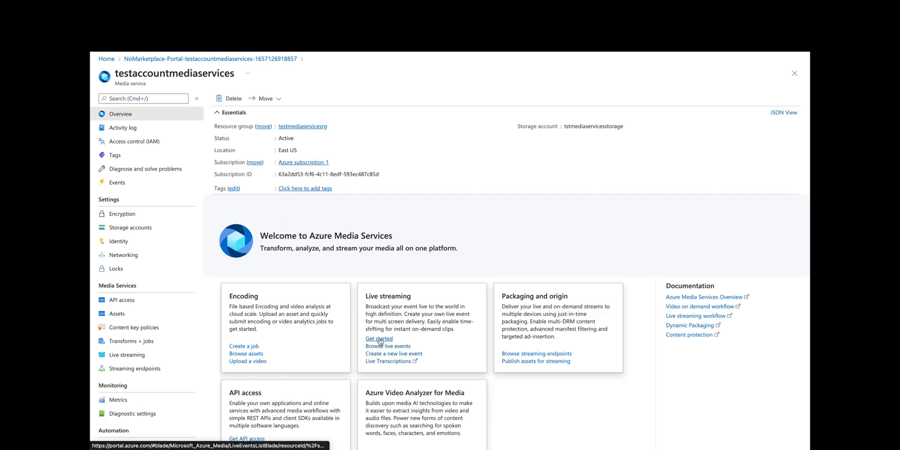
click(379, 339)
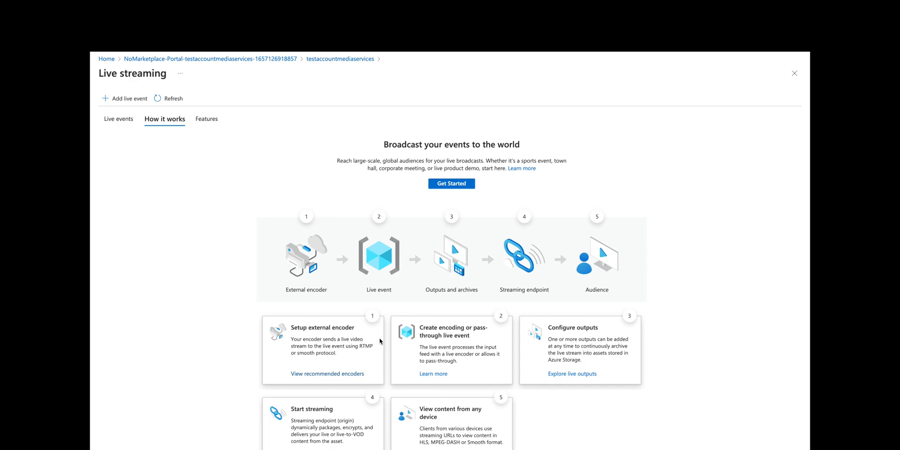
click(128, 98)
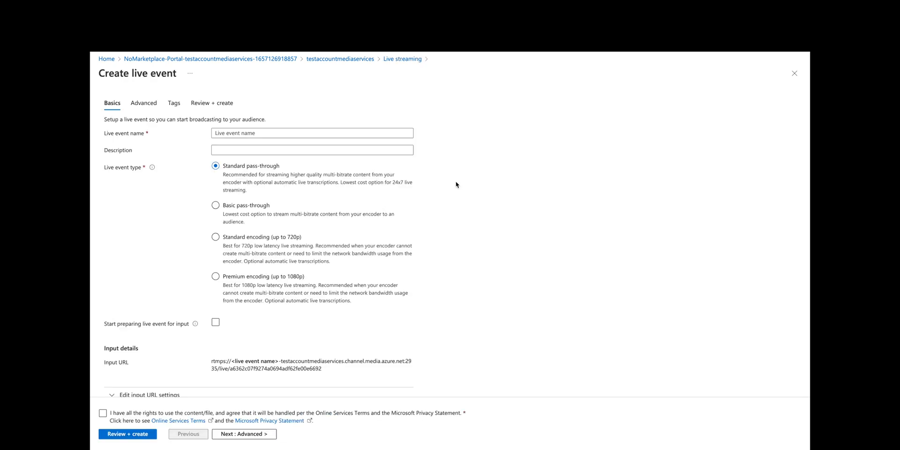
Step: Enter test-live-event as the name, keep Standard pass-through, and tick the rights agreement
click(312, 133)
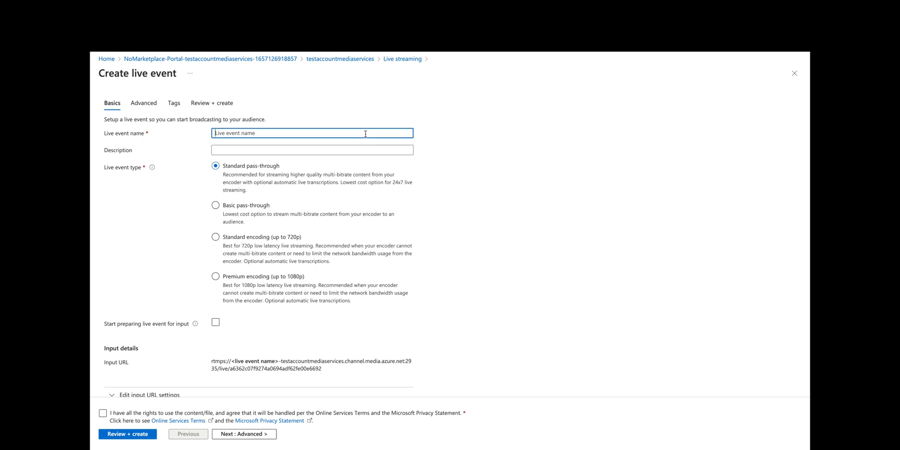
text(test-live-en)
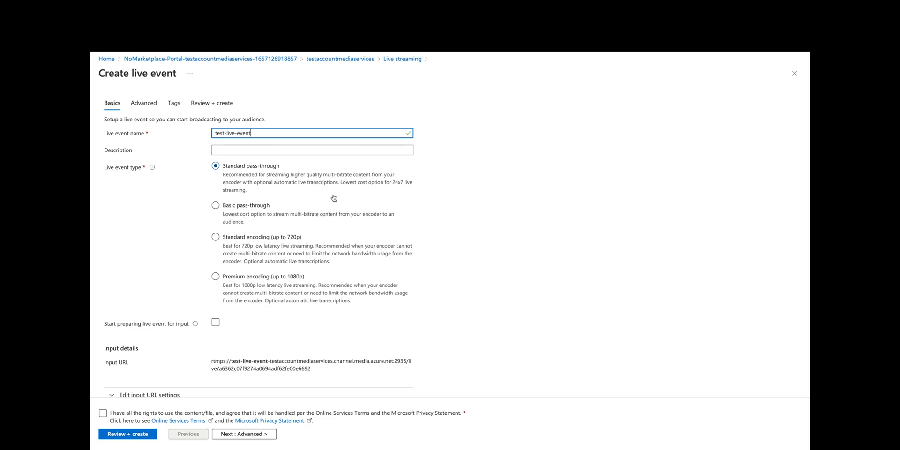
click(215, 205)
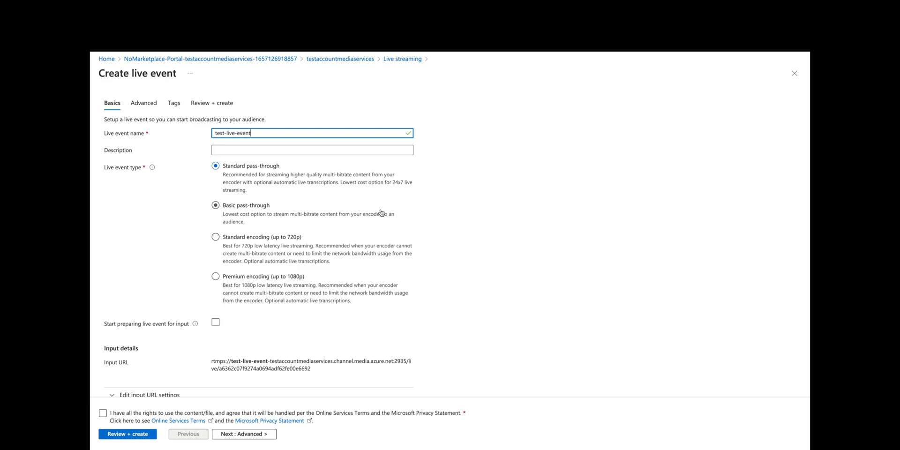
click(215, 166)
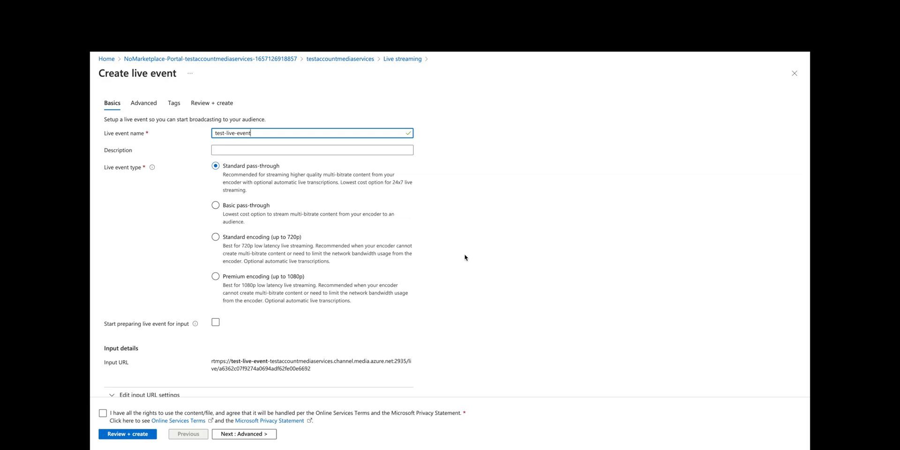
scroll(down, 3)
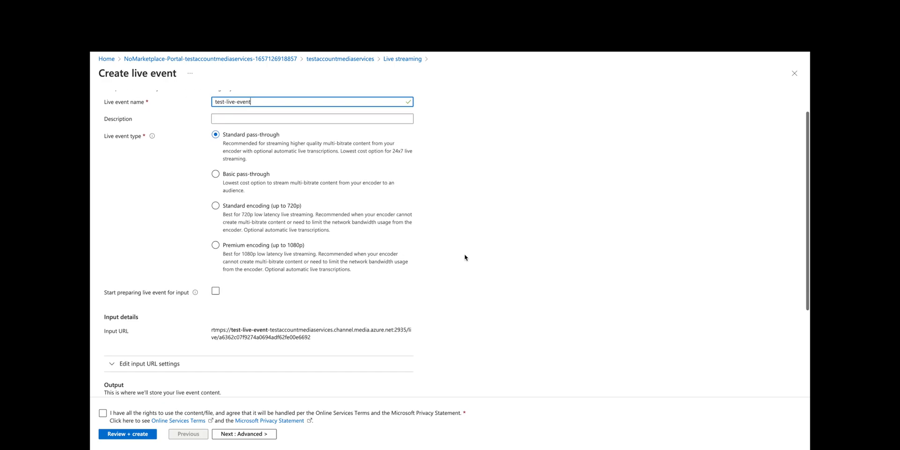
scroll(down, 3)
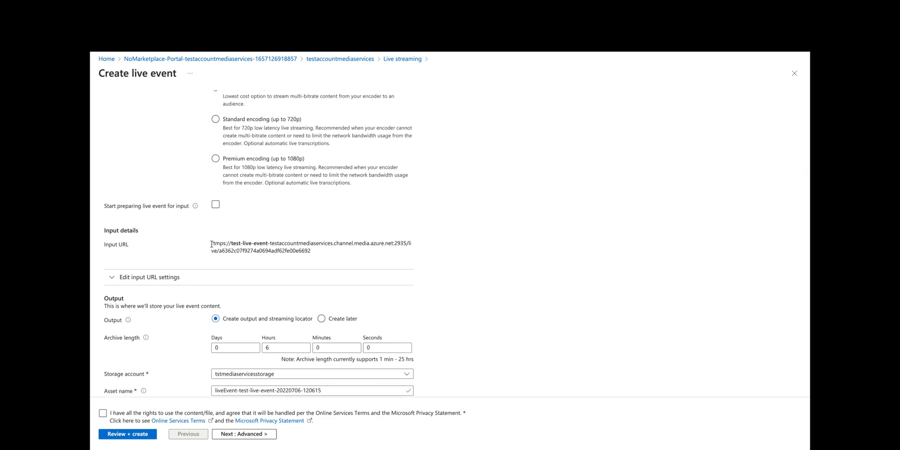
mouse_move(308, 258)
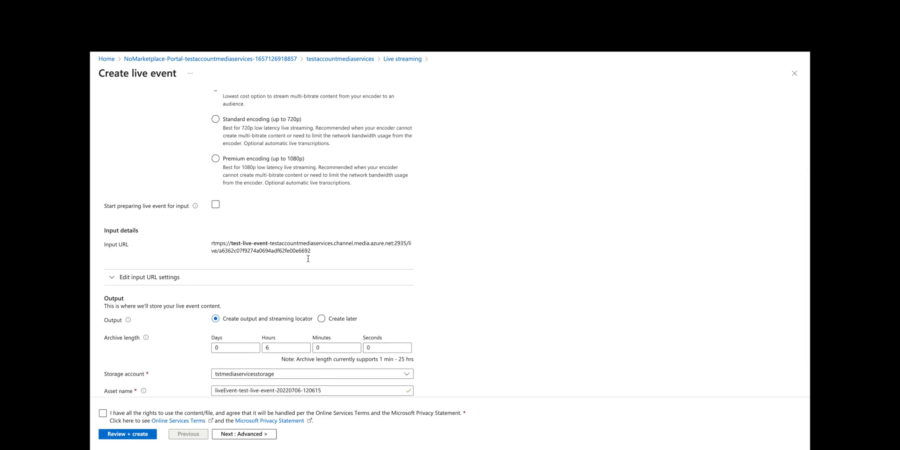
scroll(down, 3)
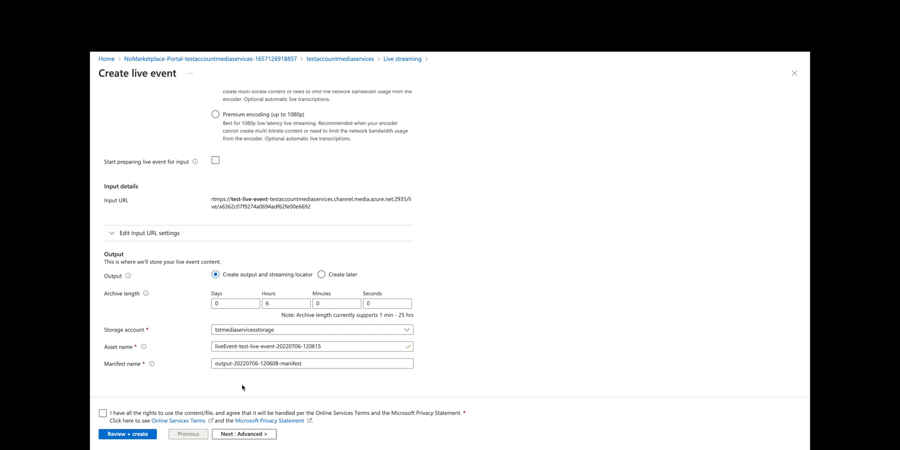
click(102, 413)
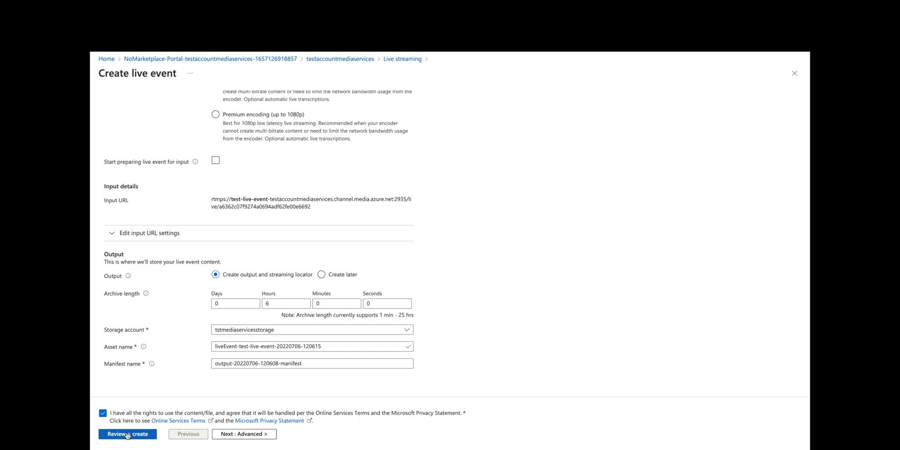
Step: Review test-live-event's summary with its RTMP input URL, then create it
click(127, 433)
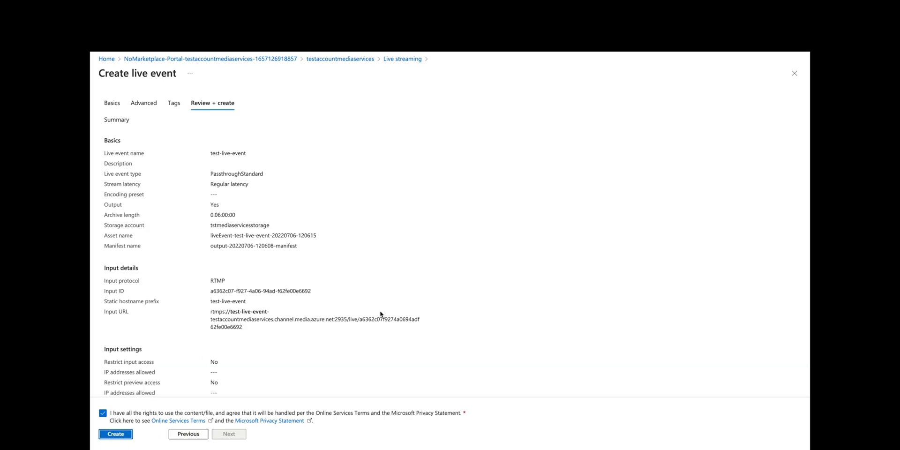
mouse_move(123, 227)
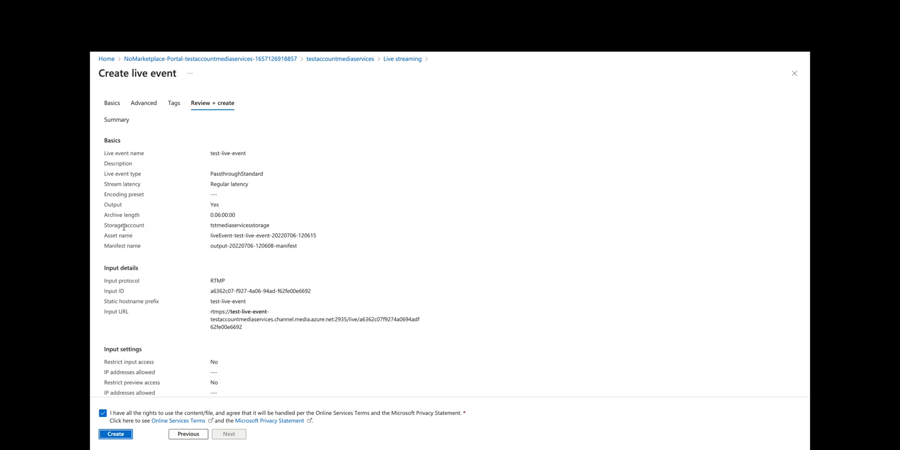
mouse_move(248, 173)
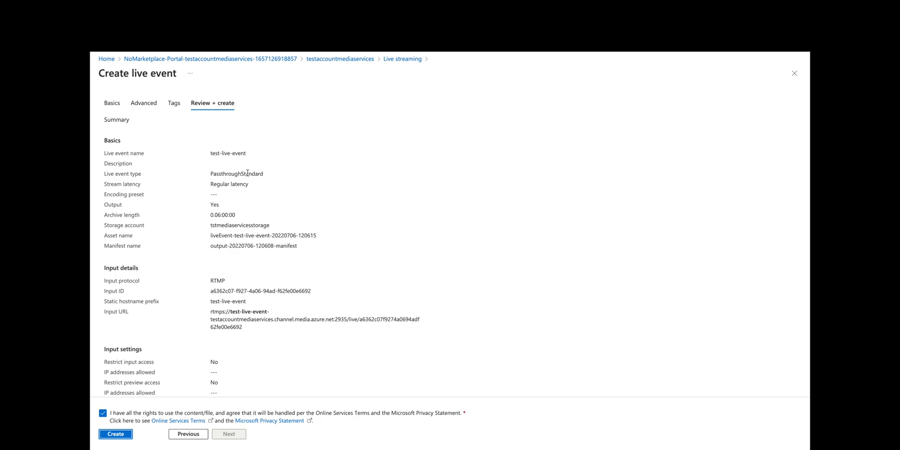
mouse_move(220, 184)
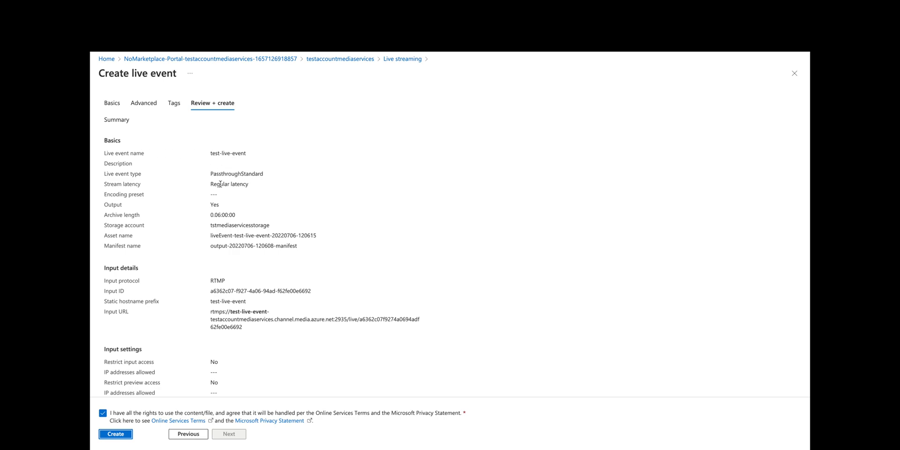
mouse_move(219, 207)
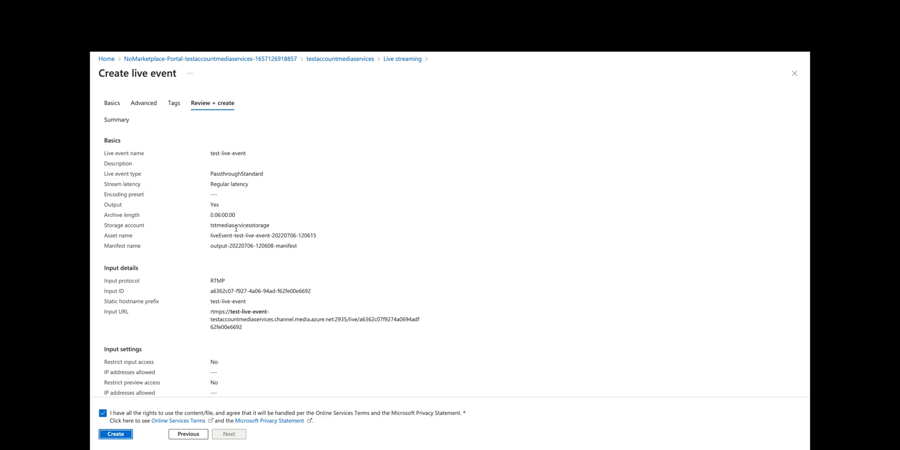
mouse_move(201, 271)
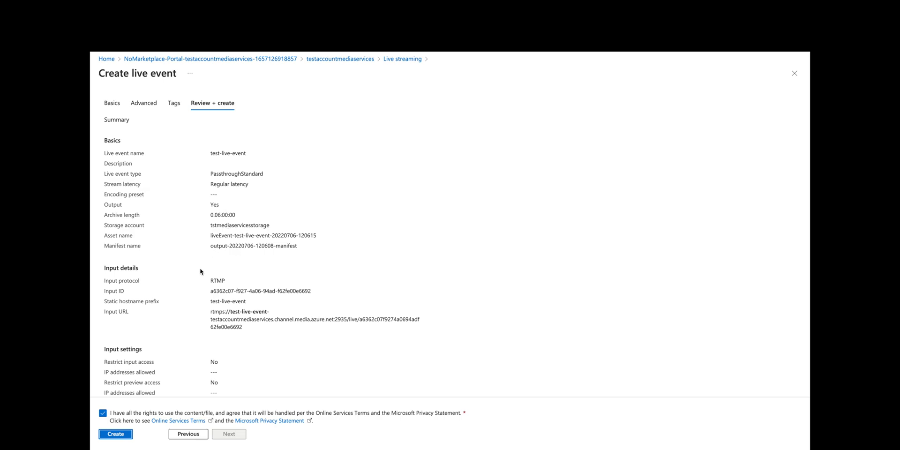
mouse_move(220, 281)
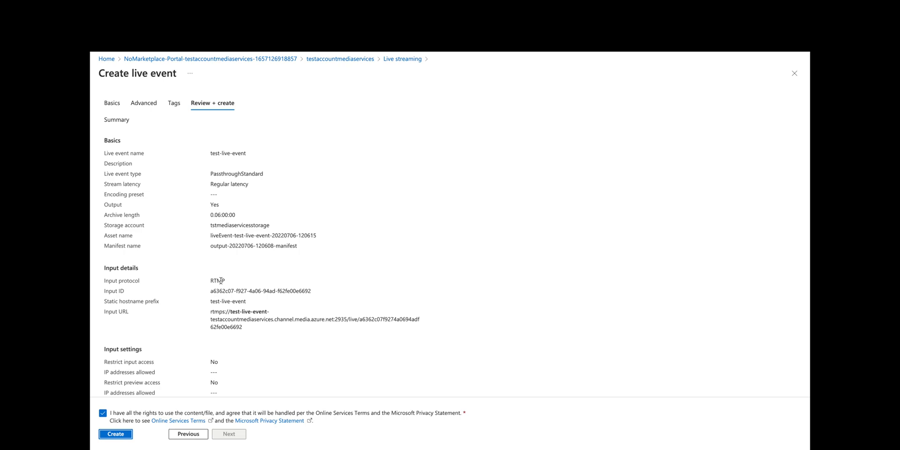
mouse_move(212, 283)
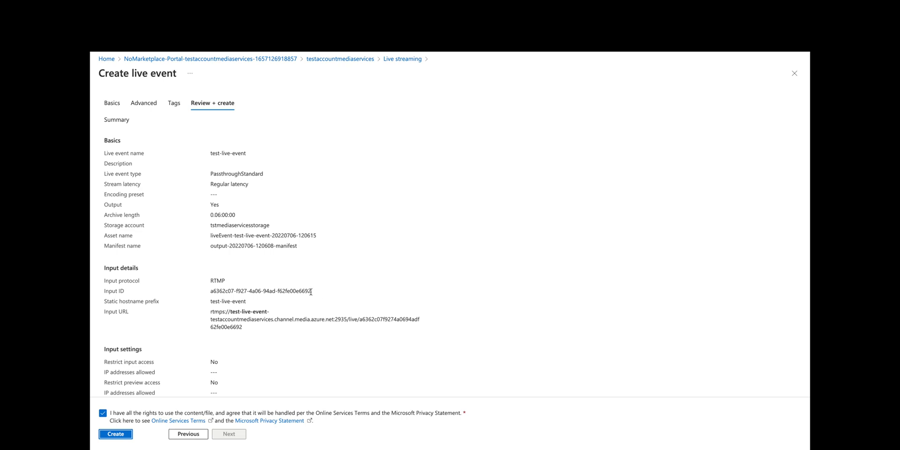
mouse_move(375, 316)
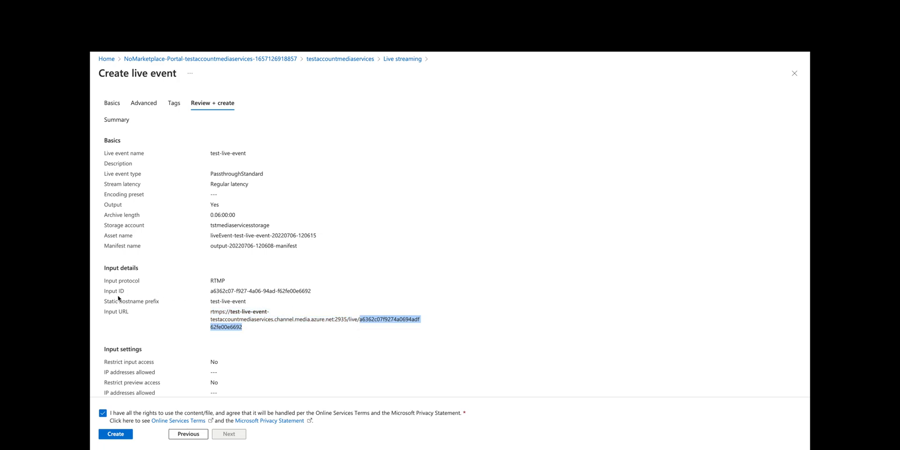
mouse_move(373, 329)
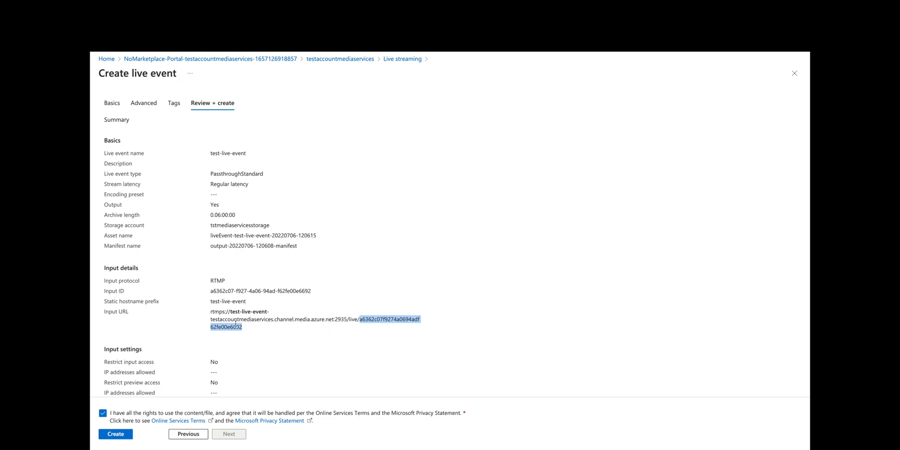
scroll(down, 3)
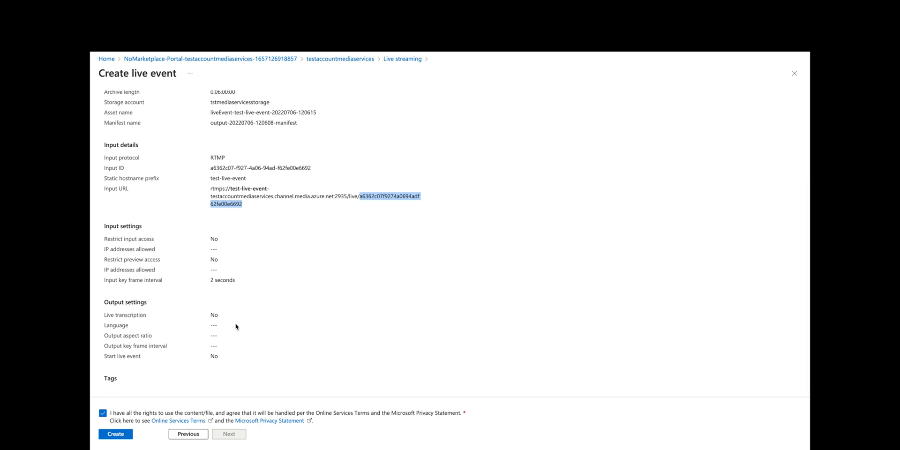
mouse_move(119, 417)
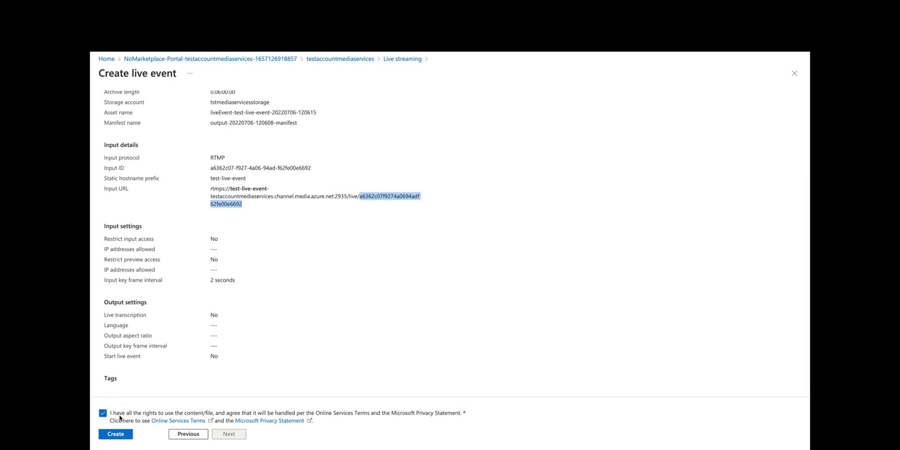
click(115, 433)
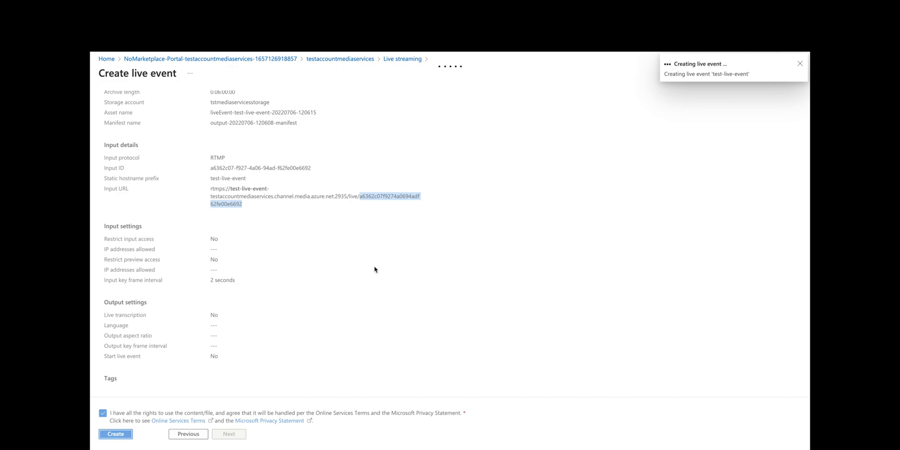
Step: Open test-live-event from the Live streaming list and start it, confirming the prompt
click(114, 433)
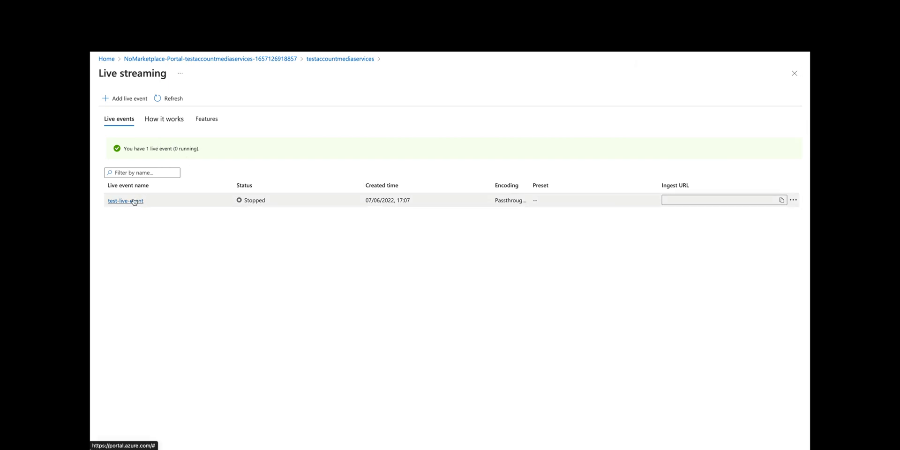
click(125, 200)
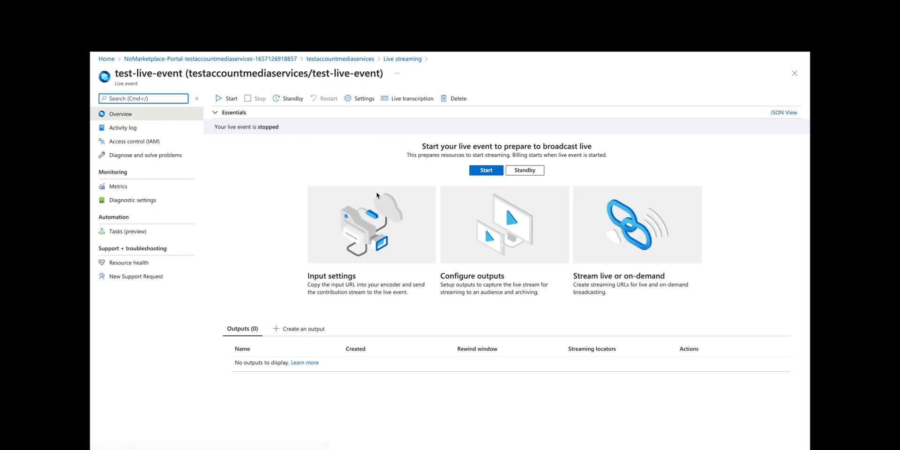
click(485, 169)
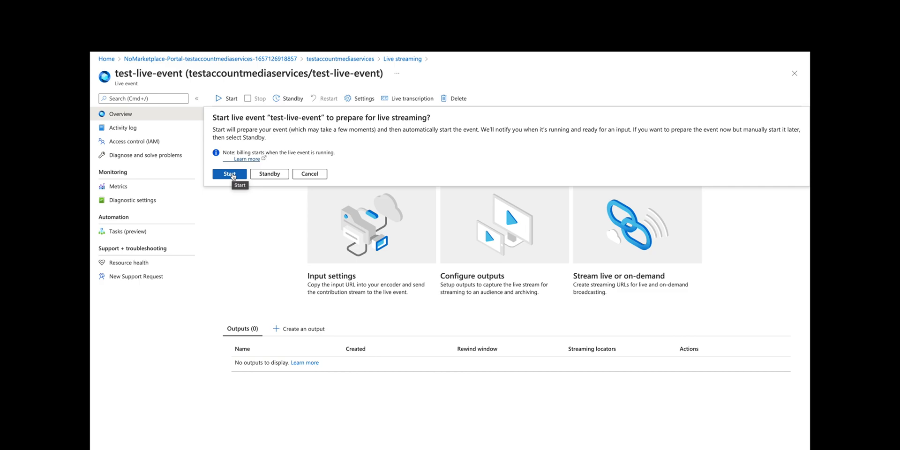
click(229, 173)
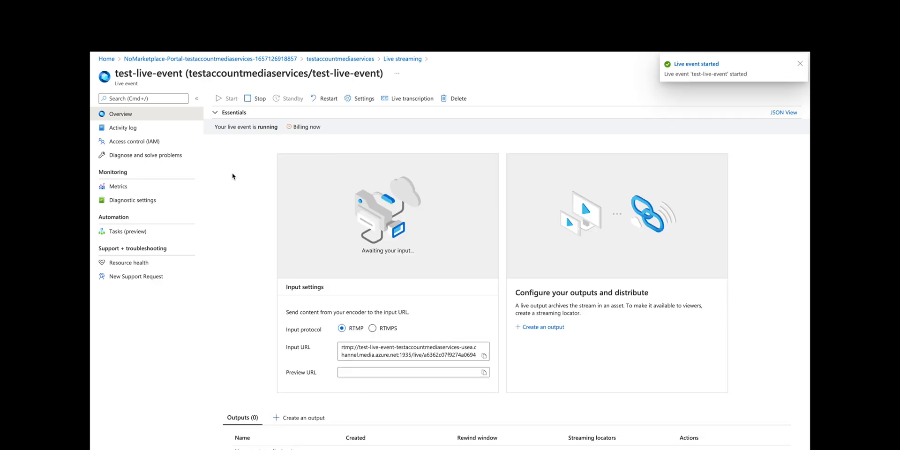
click(542, 327)
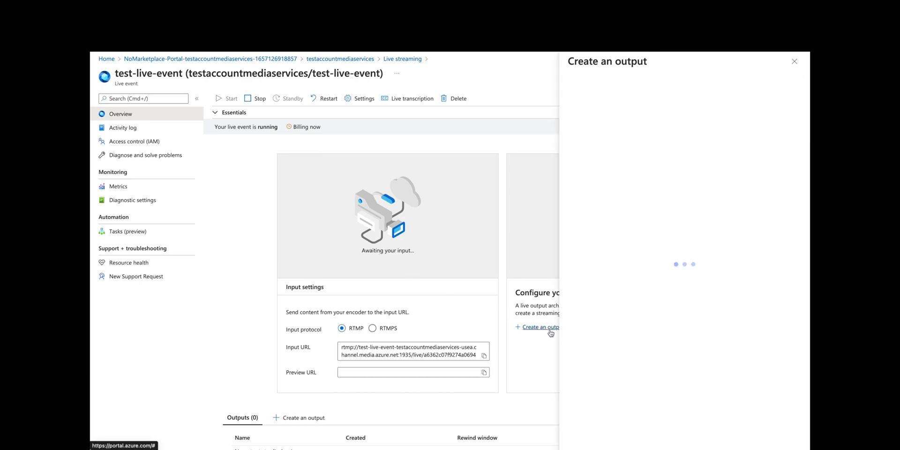
click(539, 328)
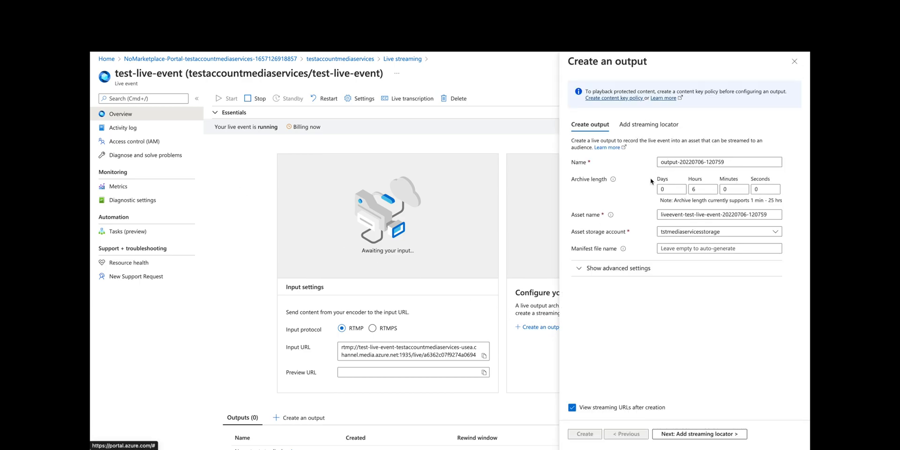
mouse_move(639, 229)
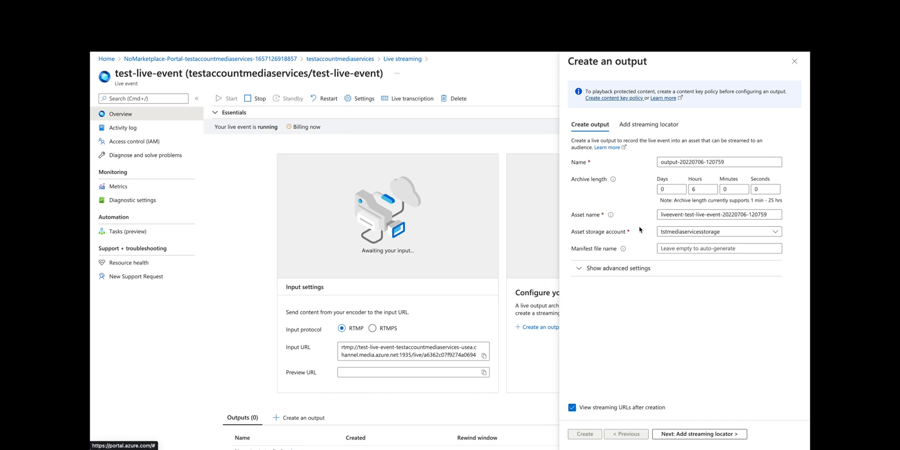
mouse_move(659, 310)
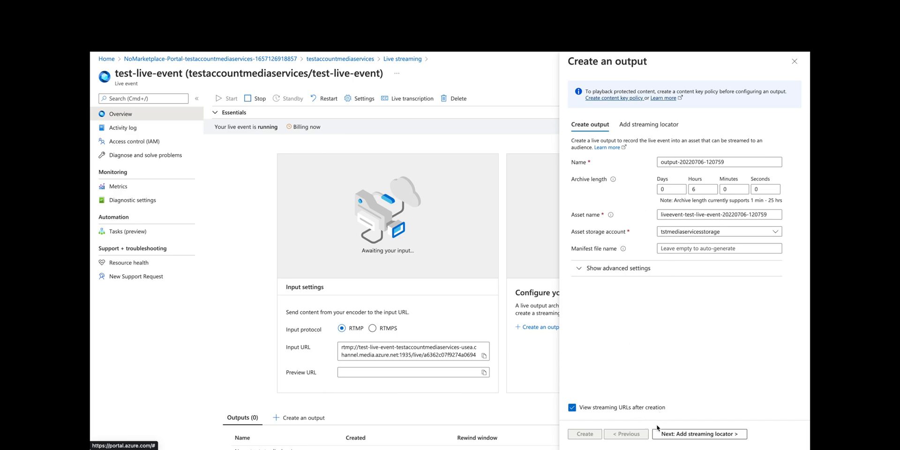
click(719, 248)
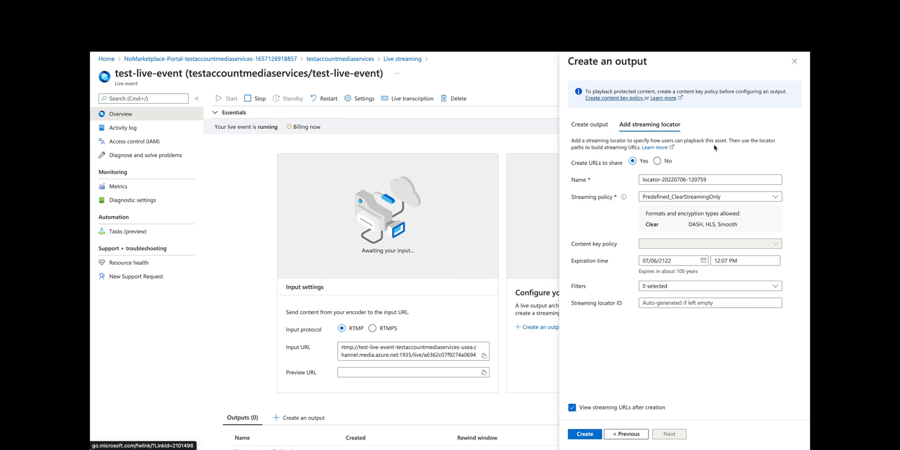
mouse_move(737, 160)
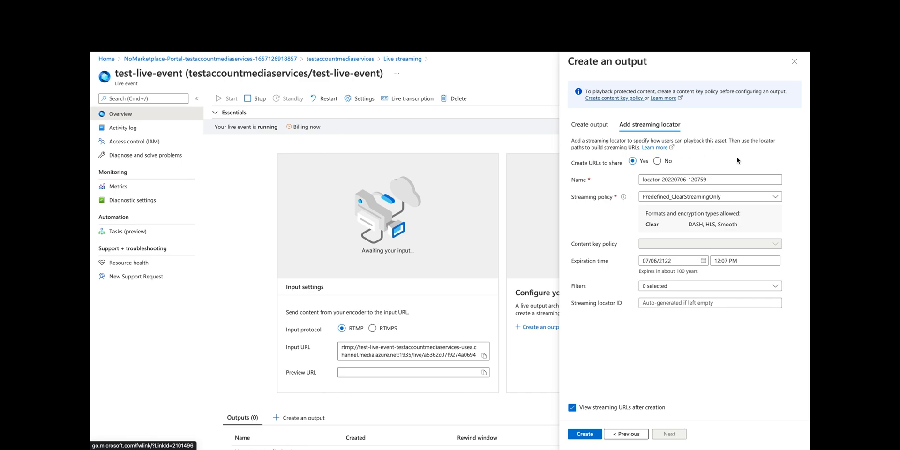
mouse_move(601, 149)
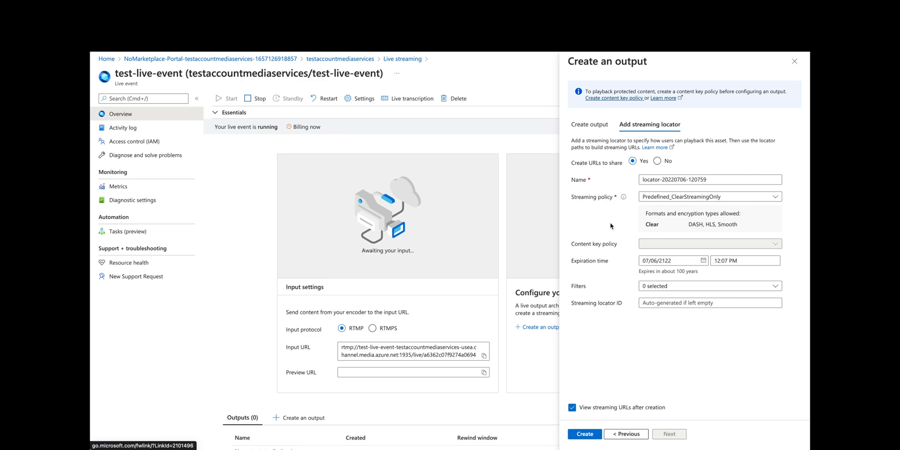
mouse_move(683, 224)
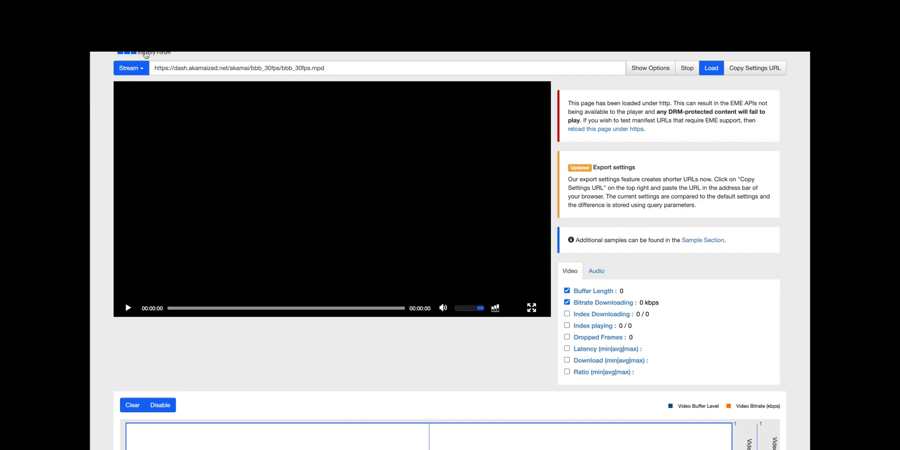
mouse_move(226, 53)
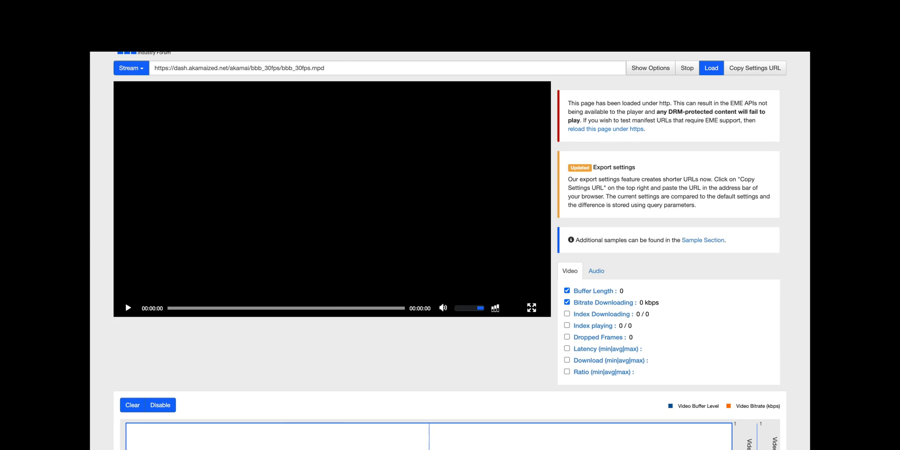
click(200, 68)
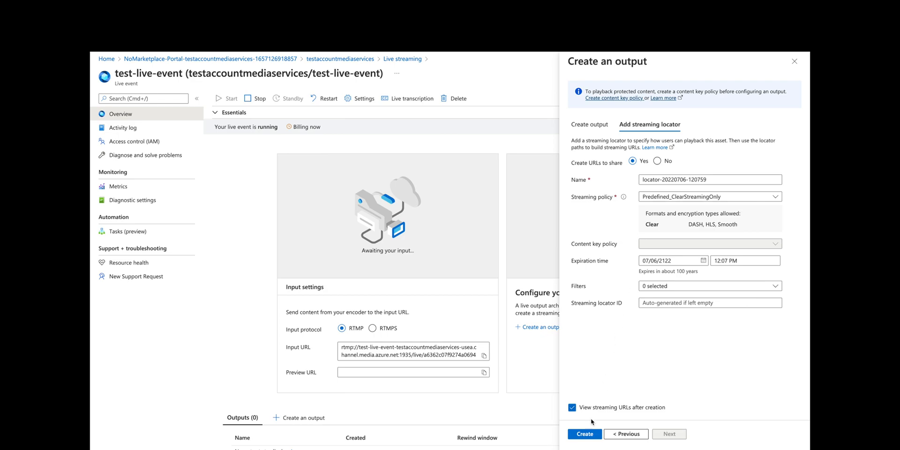
click(584, 434)
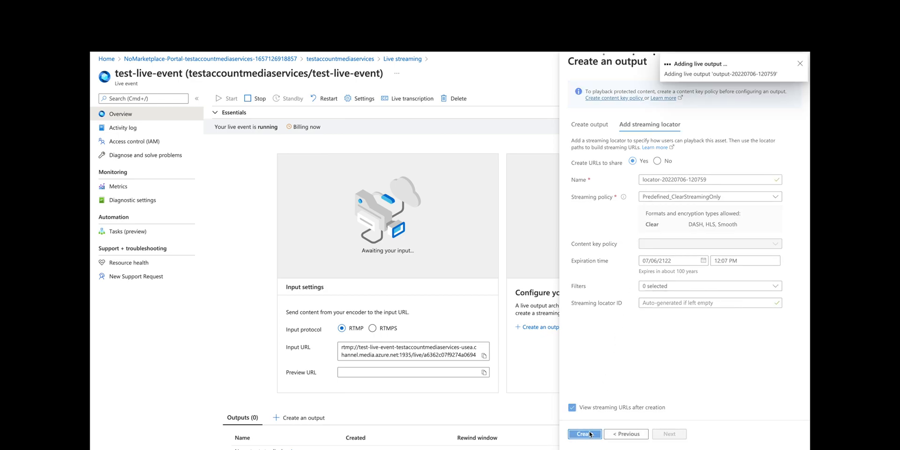
click(584, 433)
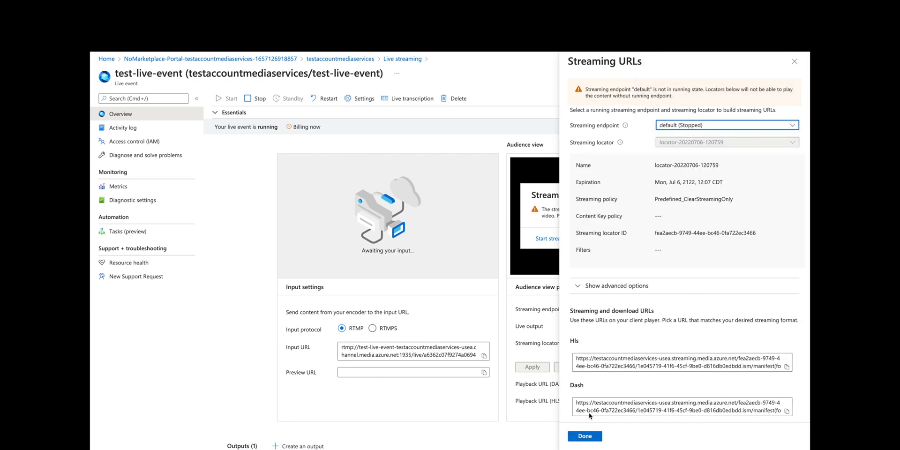
scroll(down, 3)
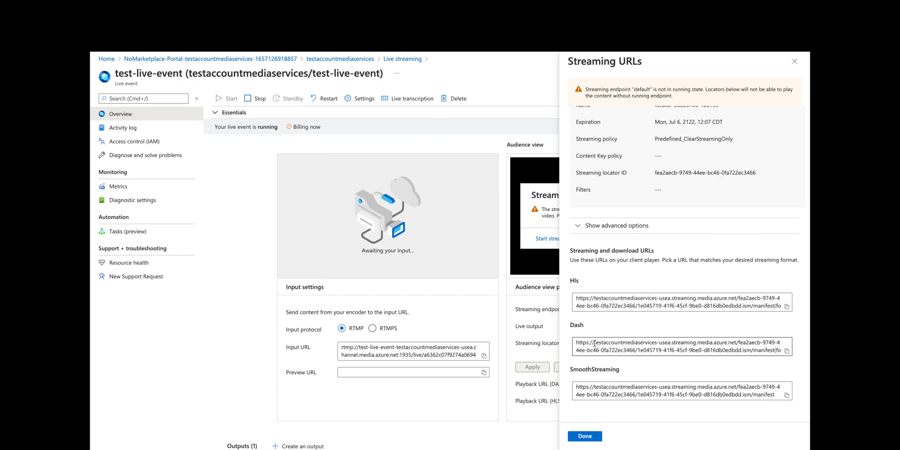
click(787, 350)
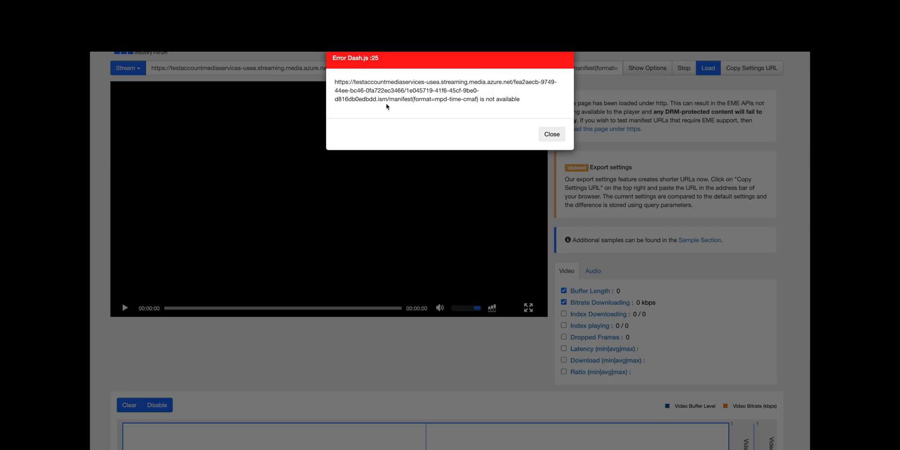
Step: Load the Azure DASH URL in DASH.js and dismiss the 'not available' error
click(786, 351)
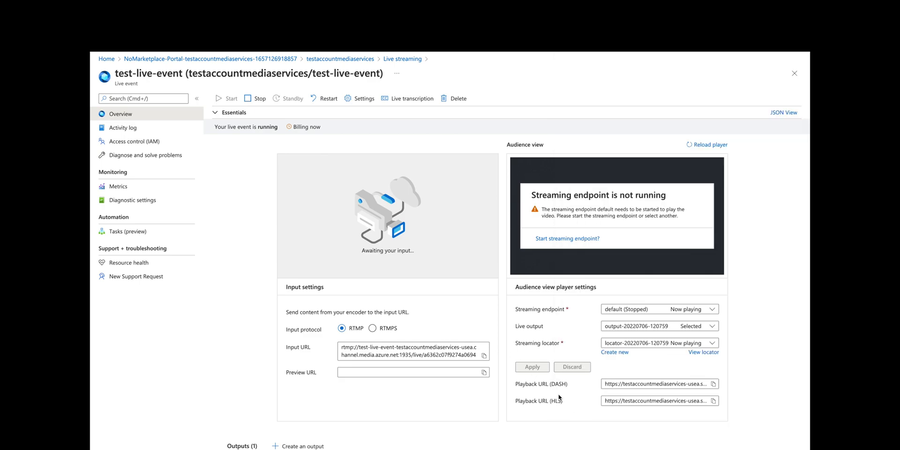
mouse_move(435, 292)
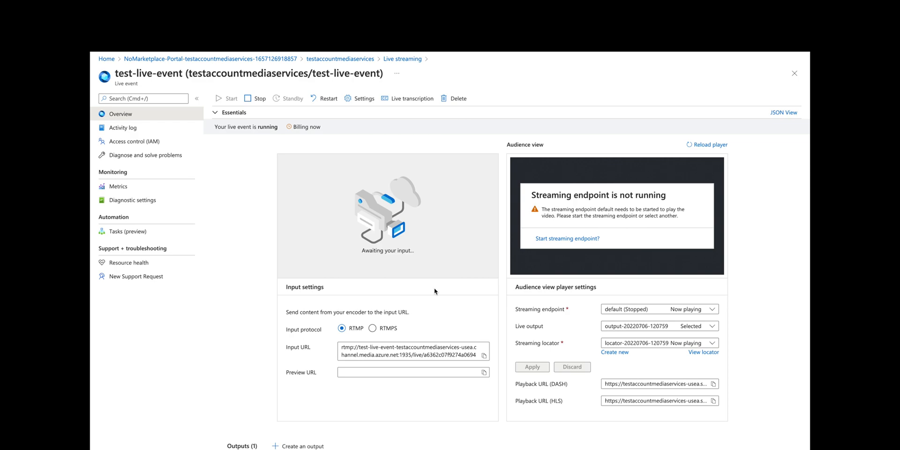
mouse_move(435, 291)
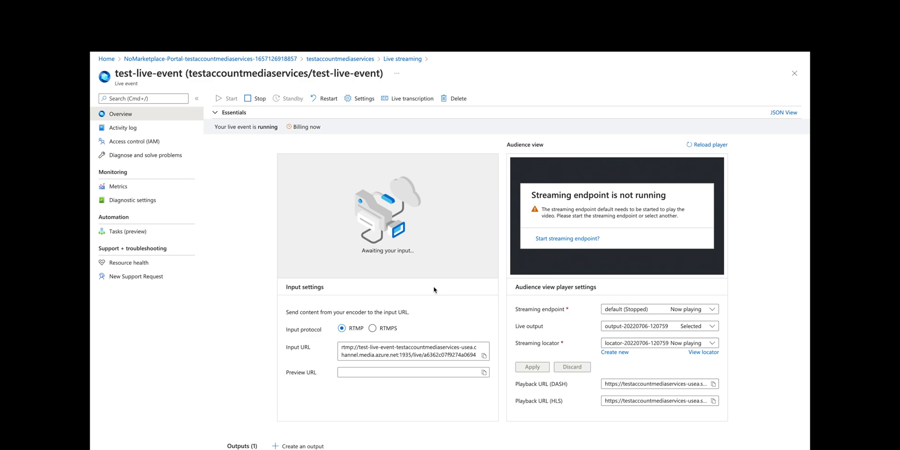
mouse_move(415, 344)
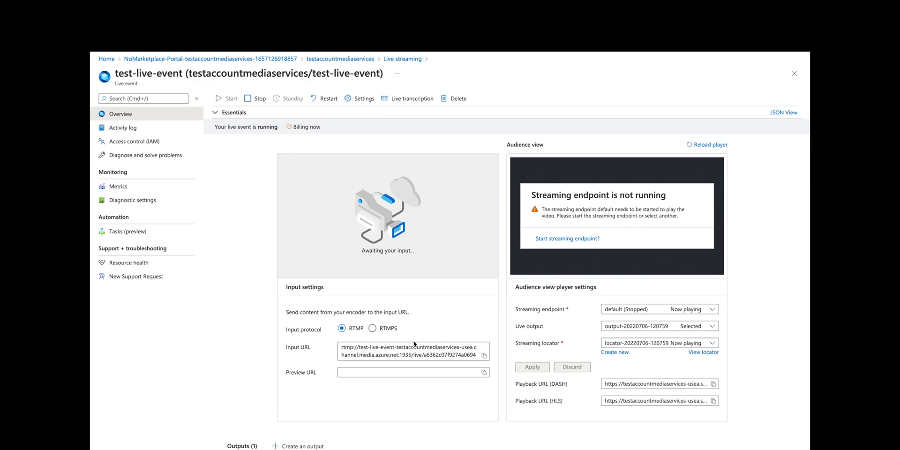
Step: Copy test-live-event's RTMP input URL and switch to OBS Studio
click(483, 356)
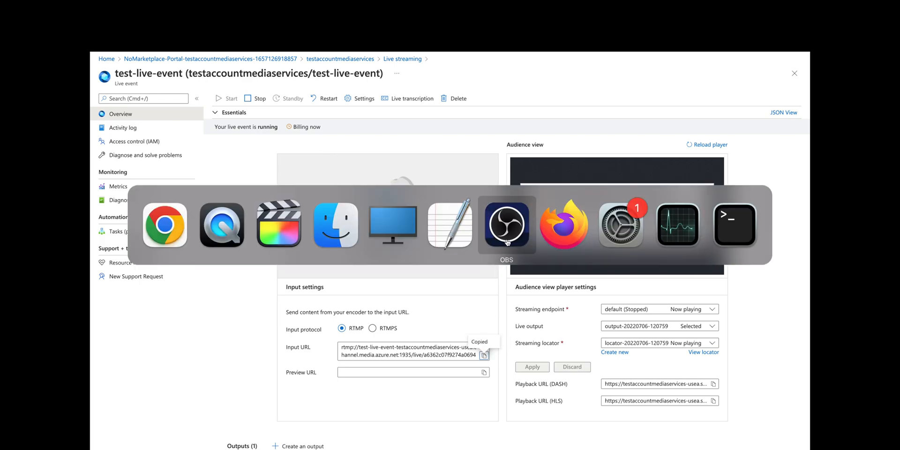
click(506, 224)
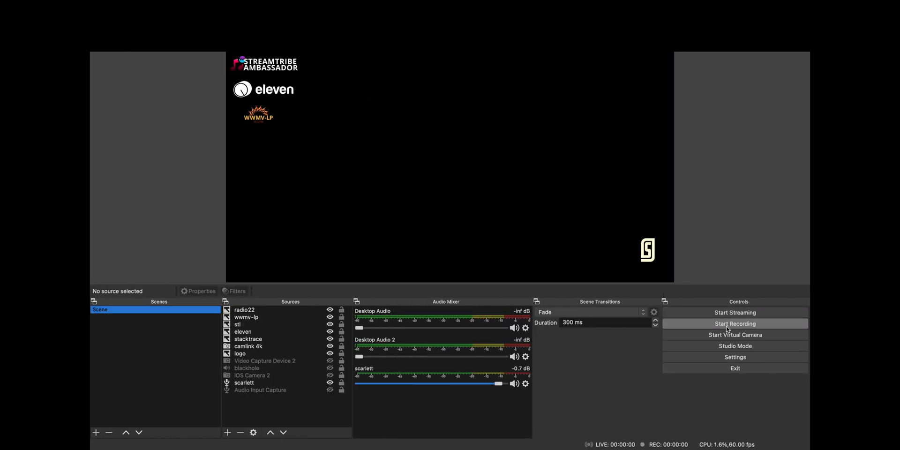
Step: Enter the Azure RTMP server URL and stream key in OBS stream settings
click(734, 358)
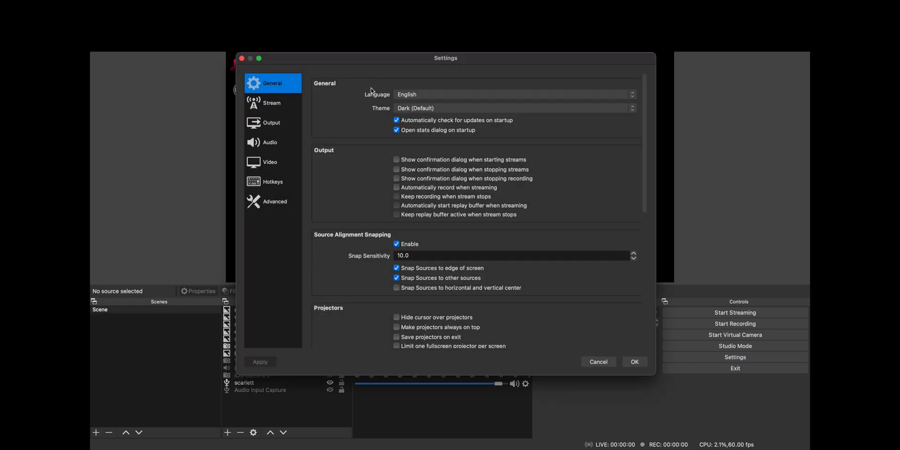
click(271, 103)
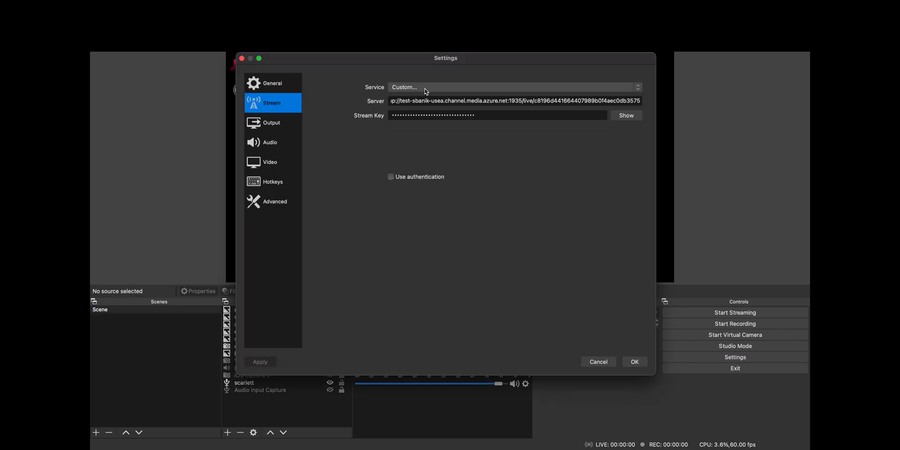
click(515, 100)
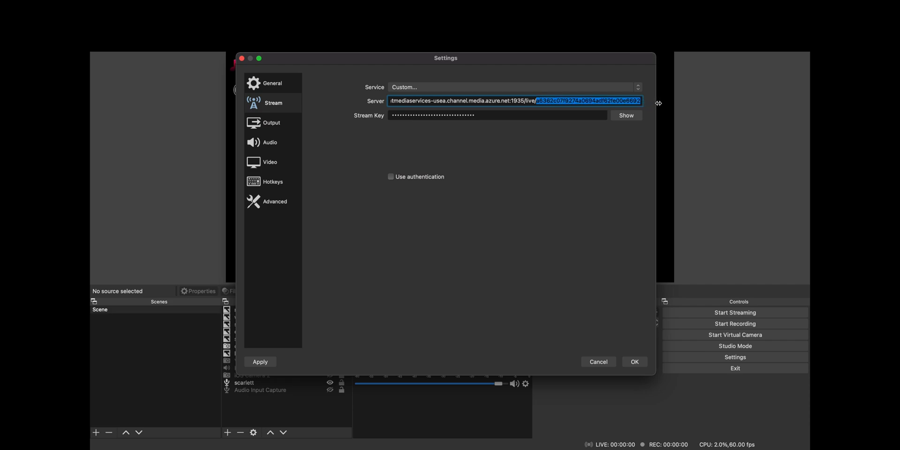
click(497, 115)
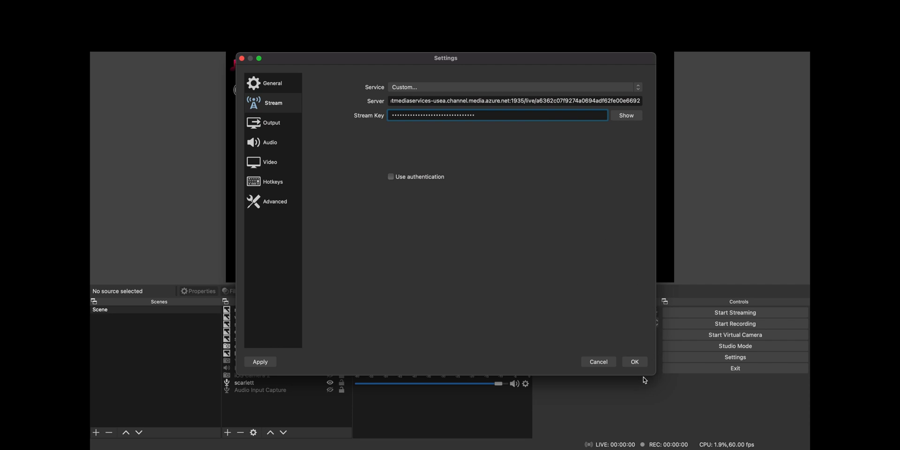
click(634, 362)
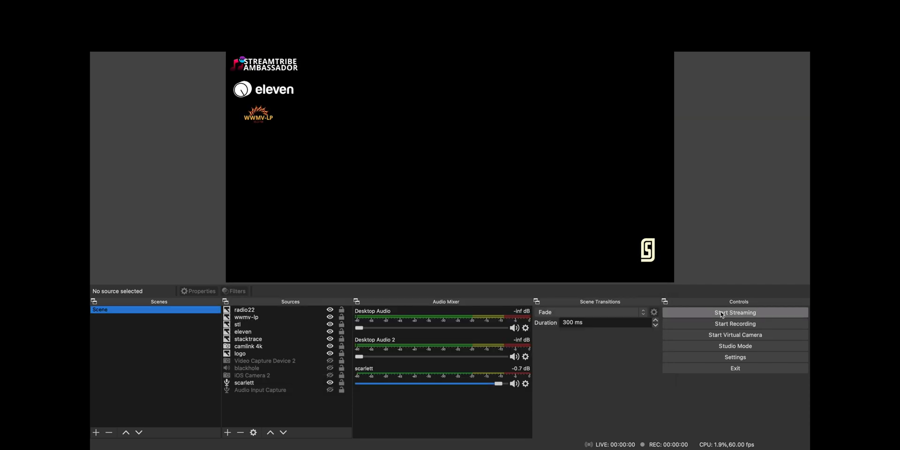
Step: Start streaming from OBS to the Azure live event
click(734, 312)
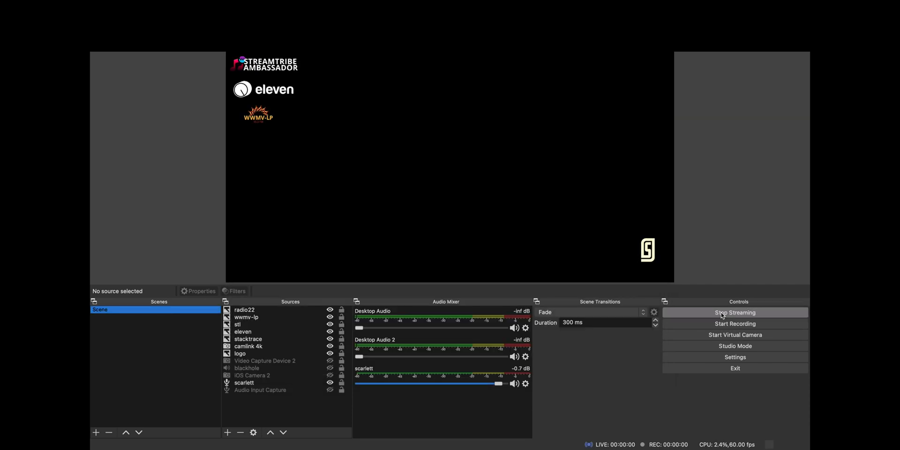
click(734, 313)
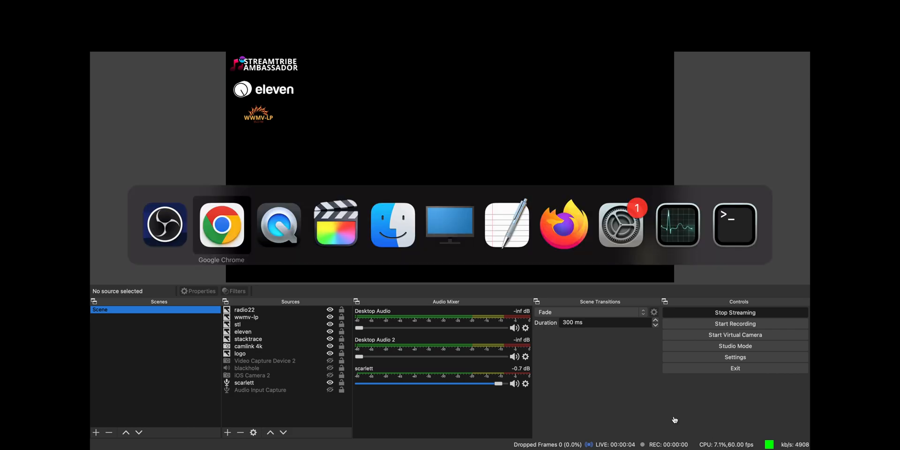
click(221, 224)
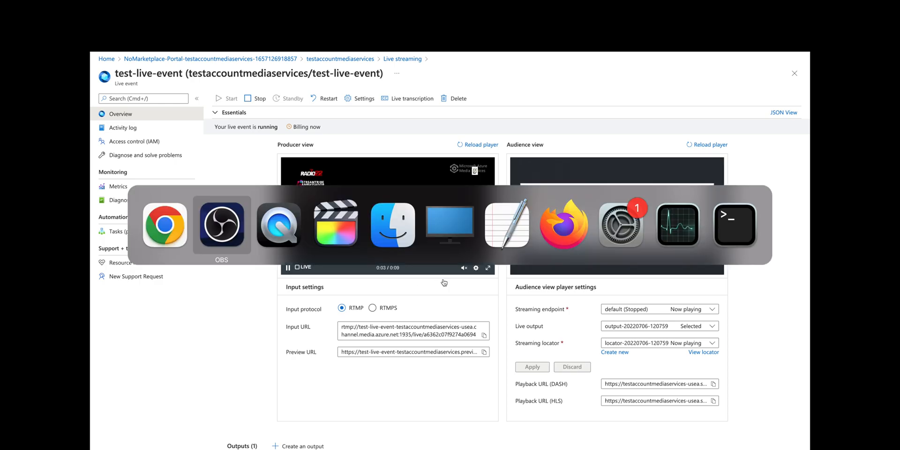
Step: Watch the OBS feed play in the producer view, then reload the audience player
click(222, 224)
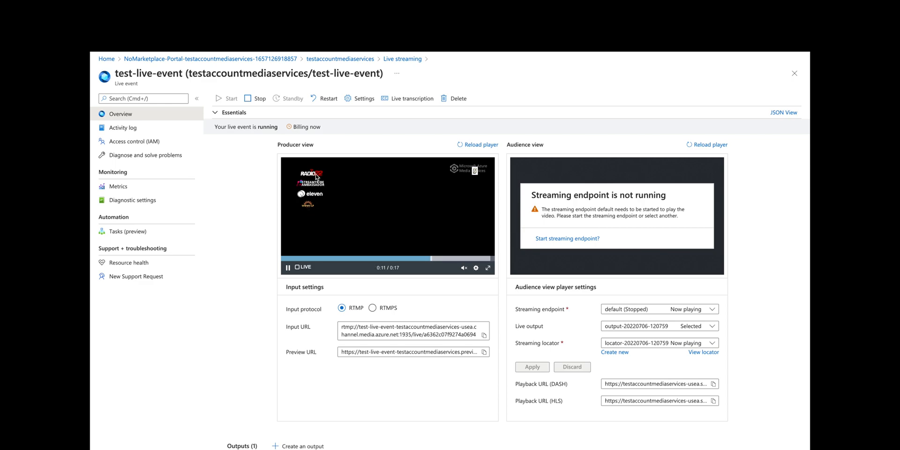
click(475, 268)
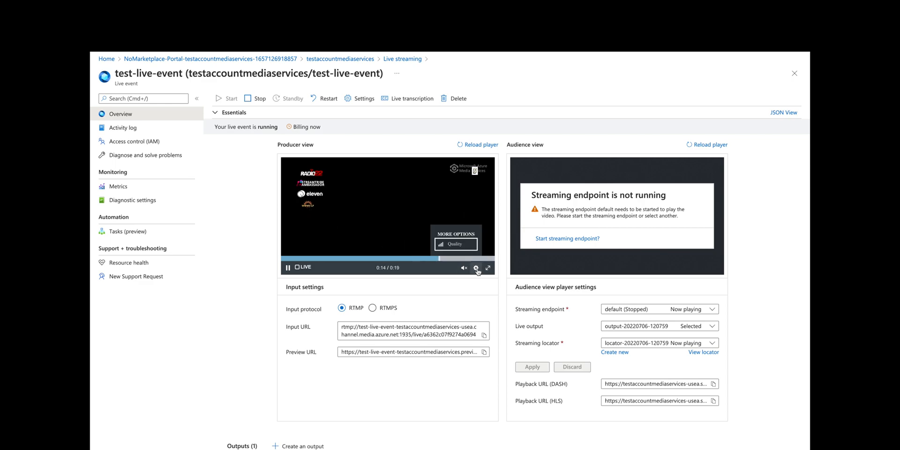
click(455, 244)
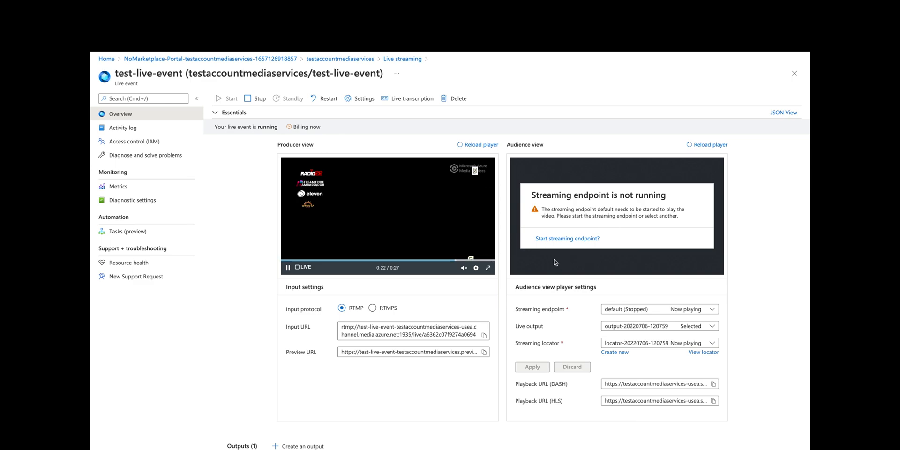
mouse_move(692, 156)
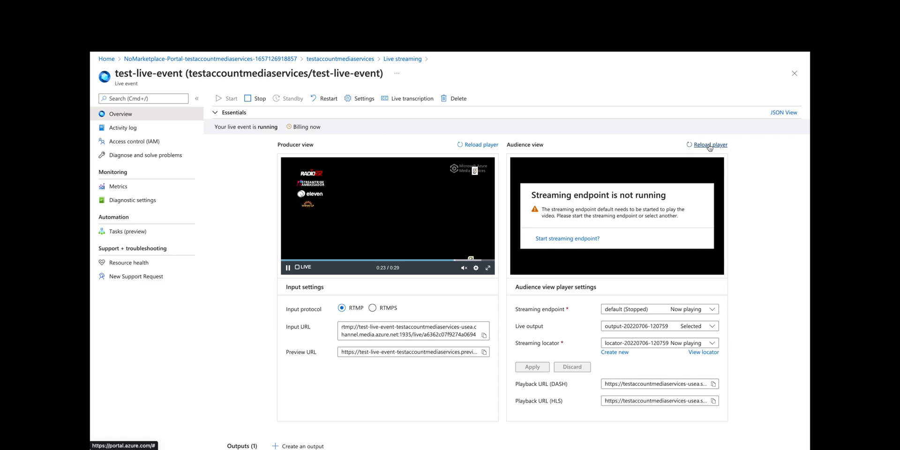
click(710, 144)
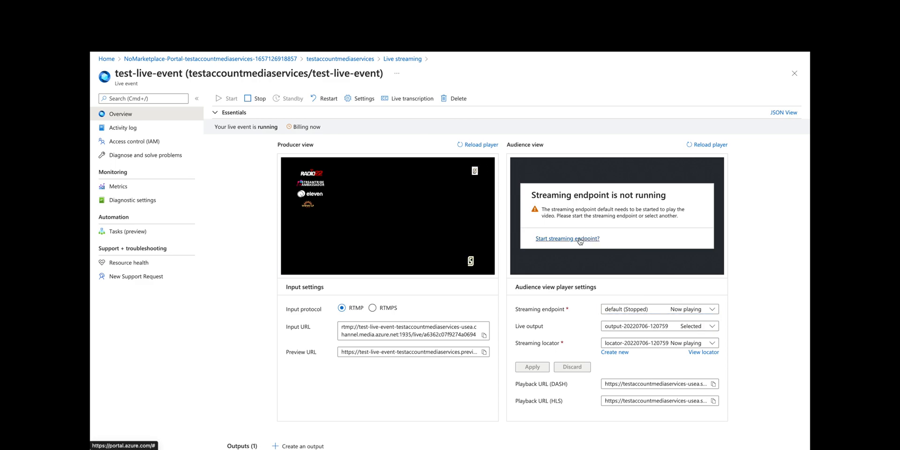
Step: Start the default streaming endpoint and reload the audience view player
click(567, 238)
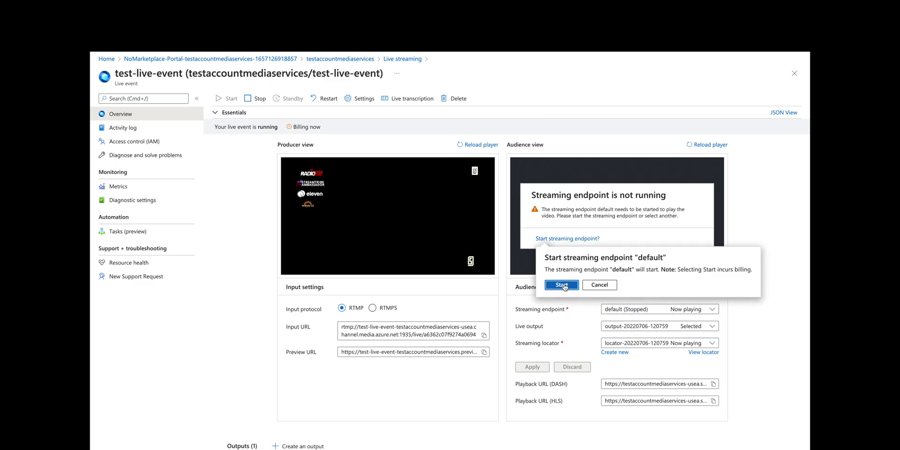
click(562, 285)
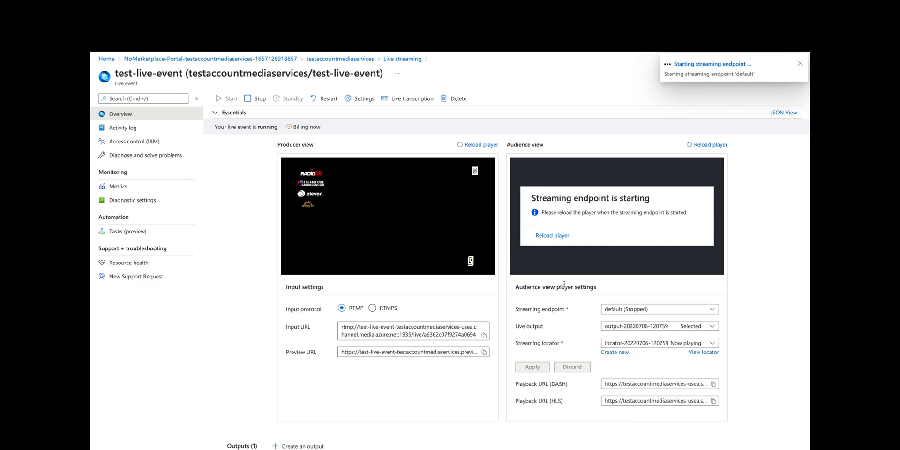
click(800, 64)
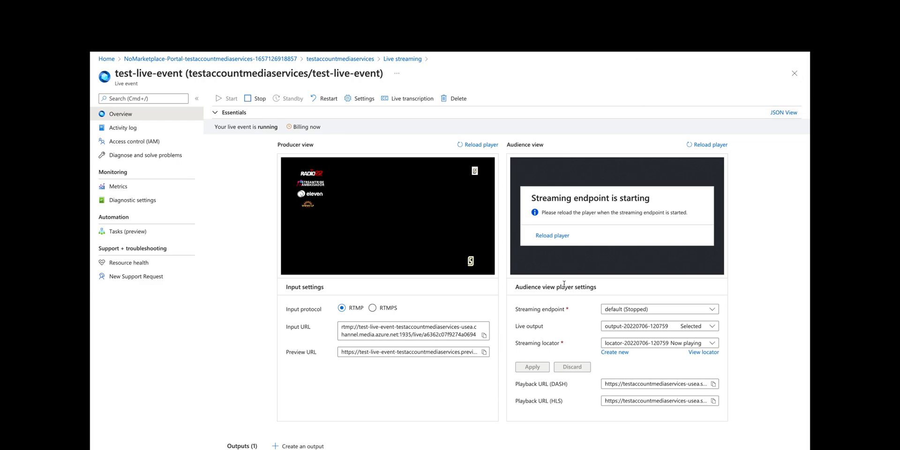
mouse_move(673, 54)
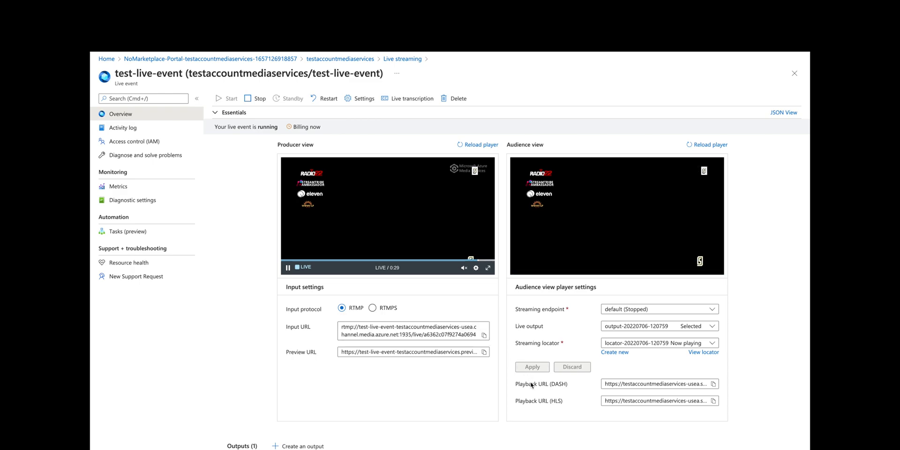
mouse_move(714, 384)
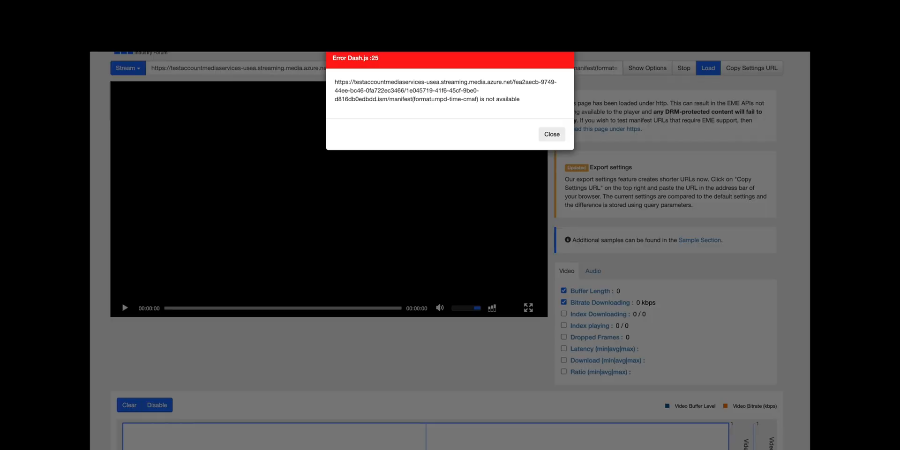
Step: Reload the DASH URL repeatedly, dismissing manifest and fragment errors, until the live feed plays
click(550, 133)
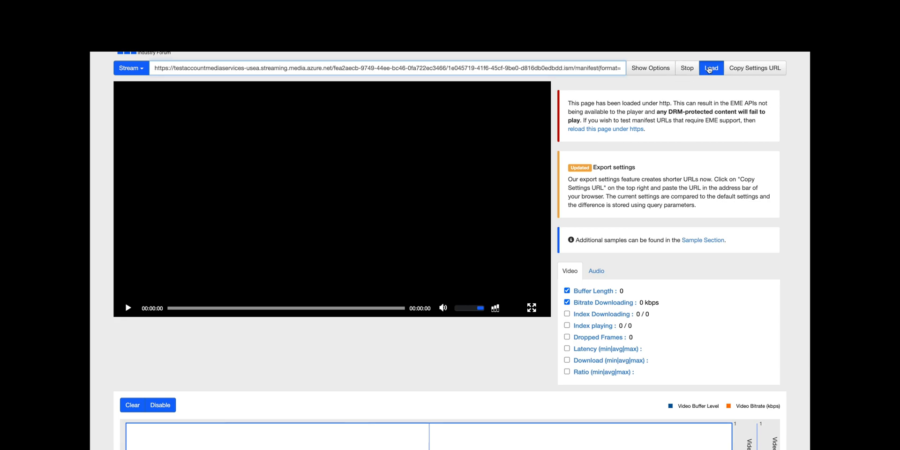
click(711, 67)
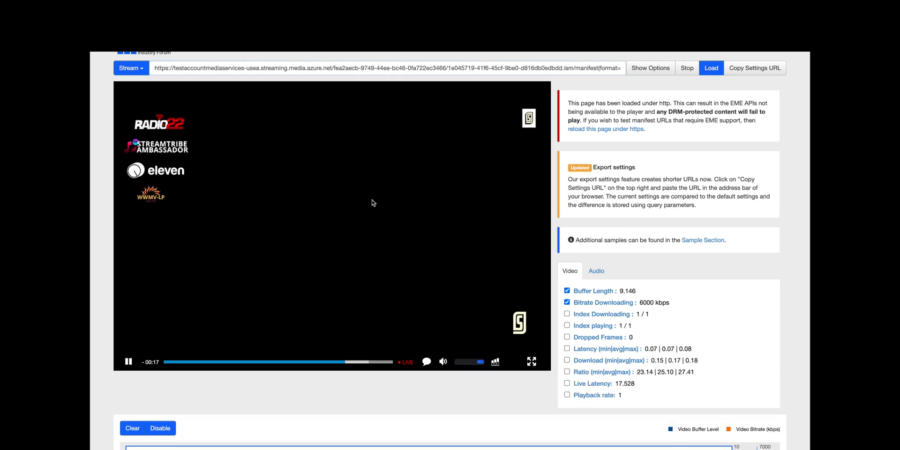
click(711, 68)
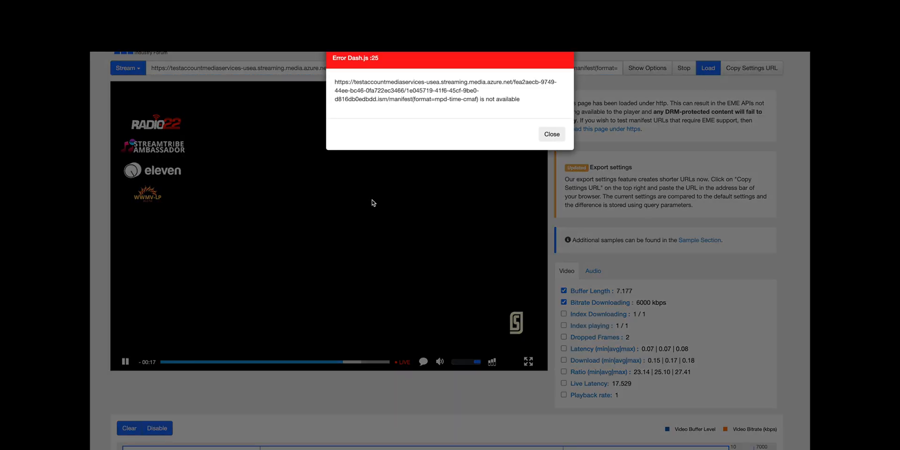
click(550, 133)
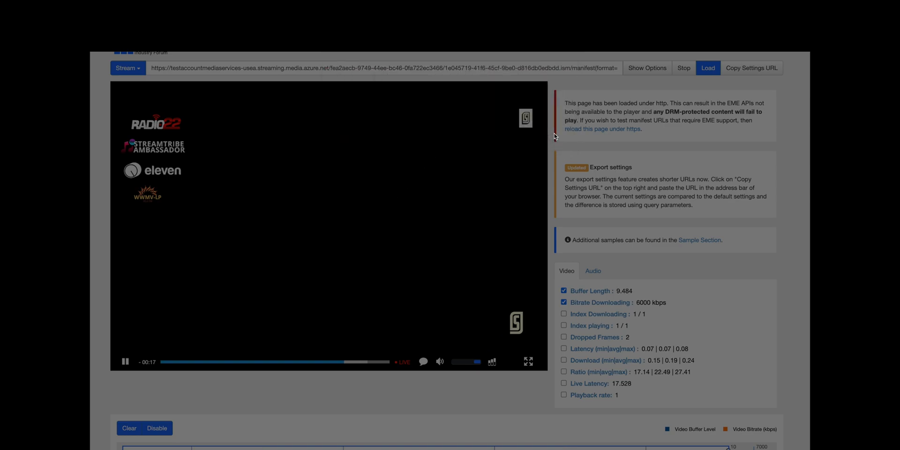
click(684, 68)
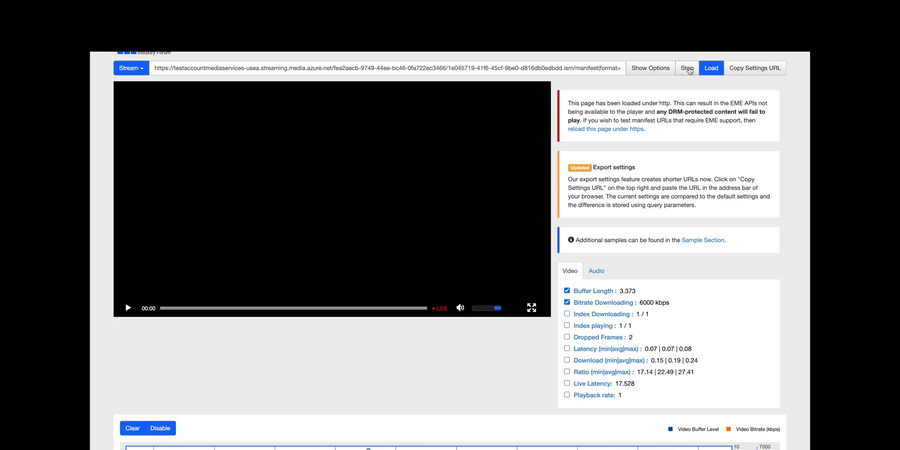
click(711, 67)
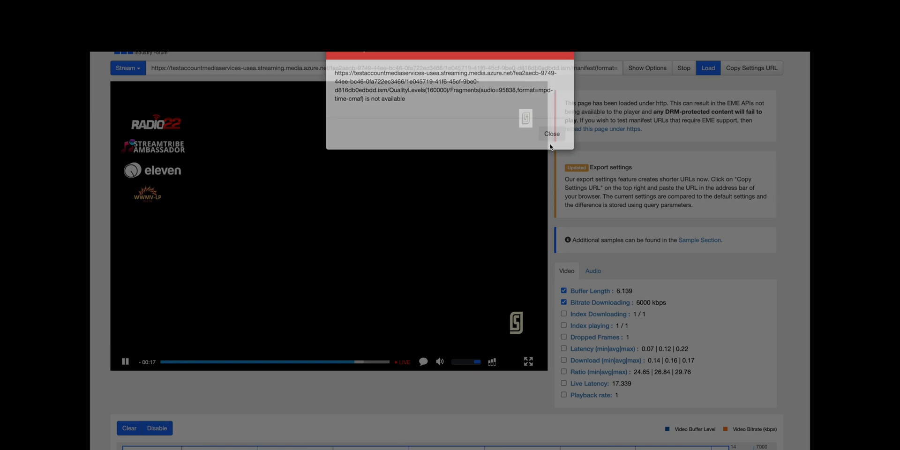
click(550, 133)
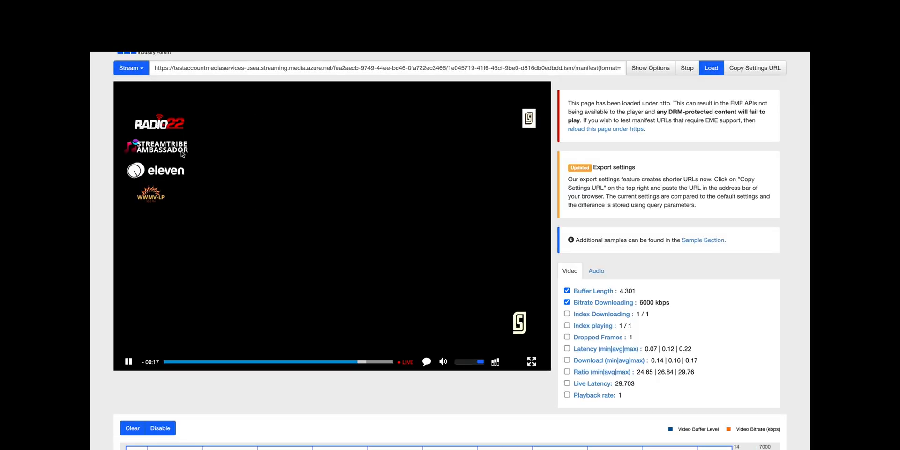
scroll(down, 3)
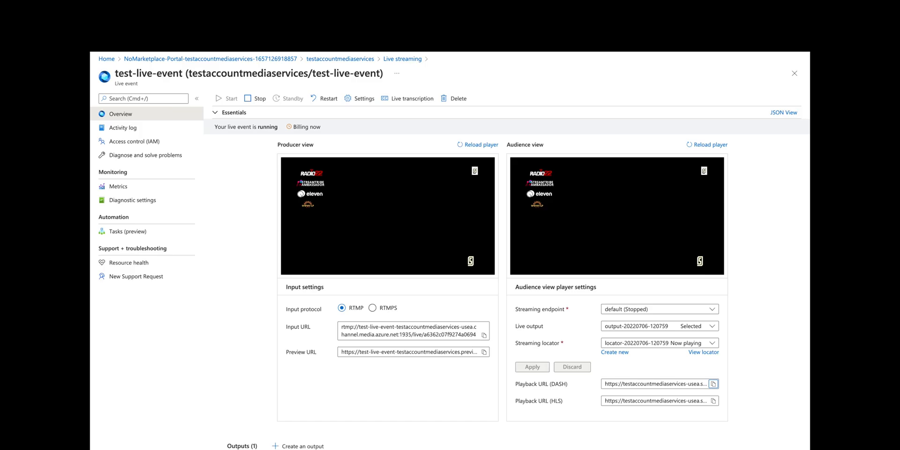
mouse_move(250, 224)
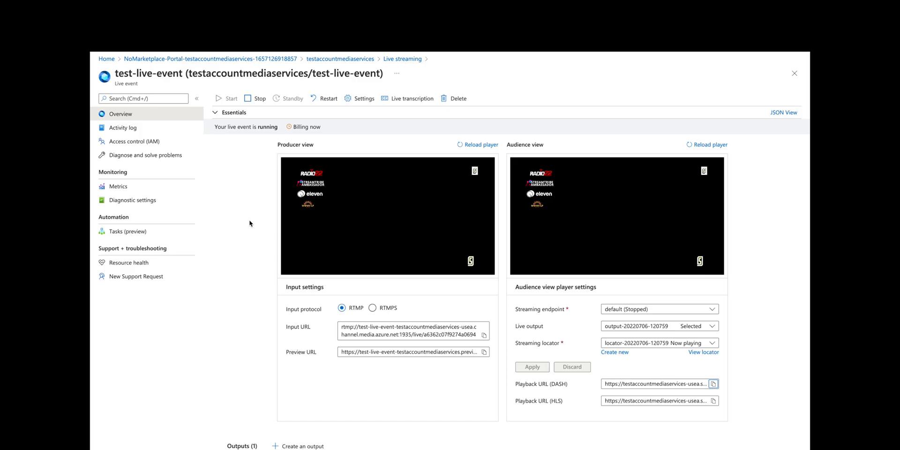